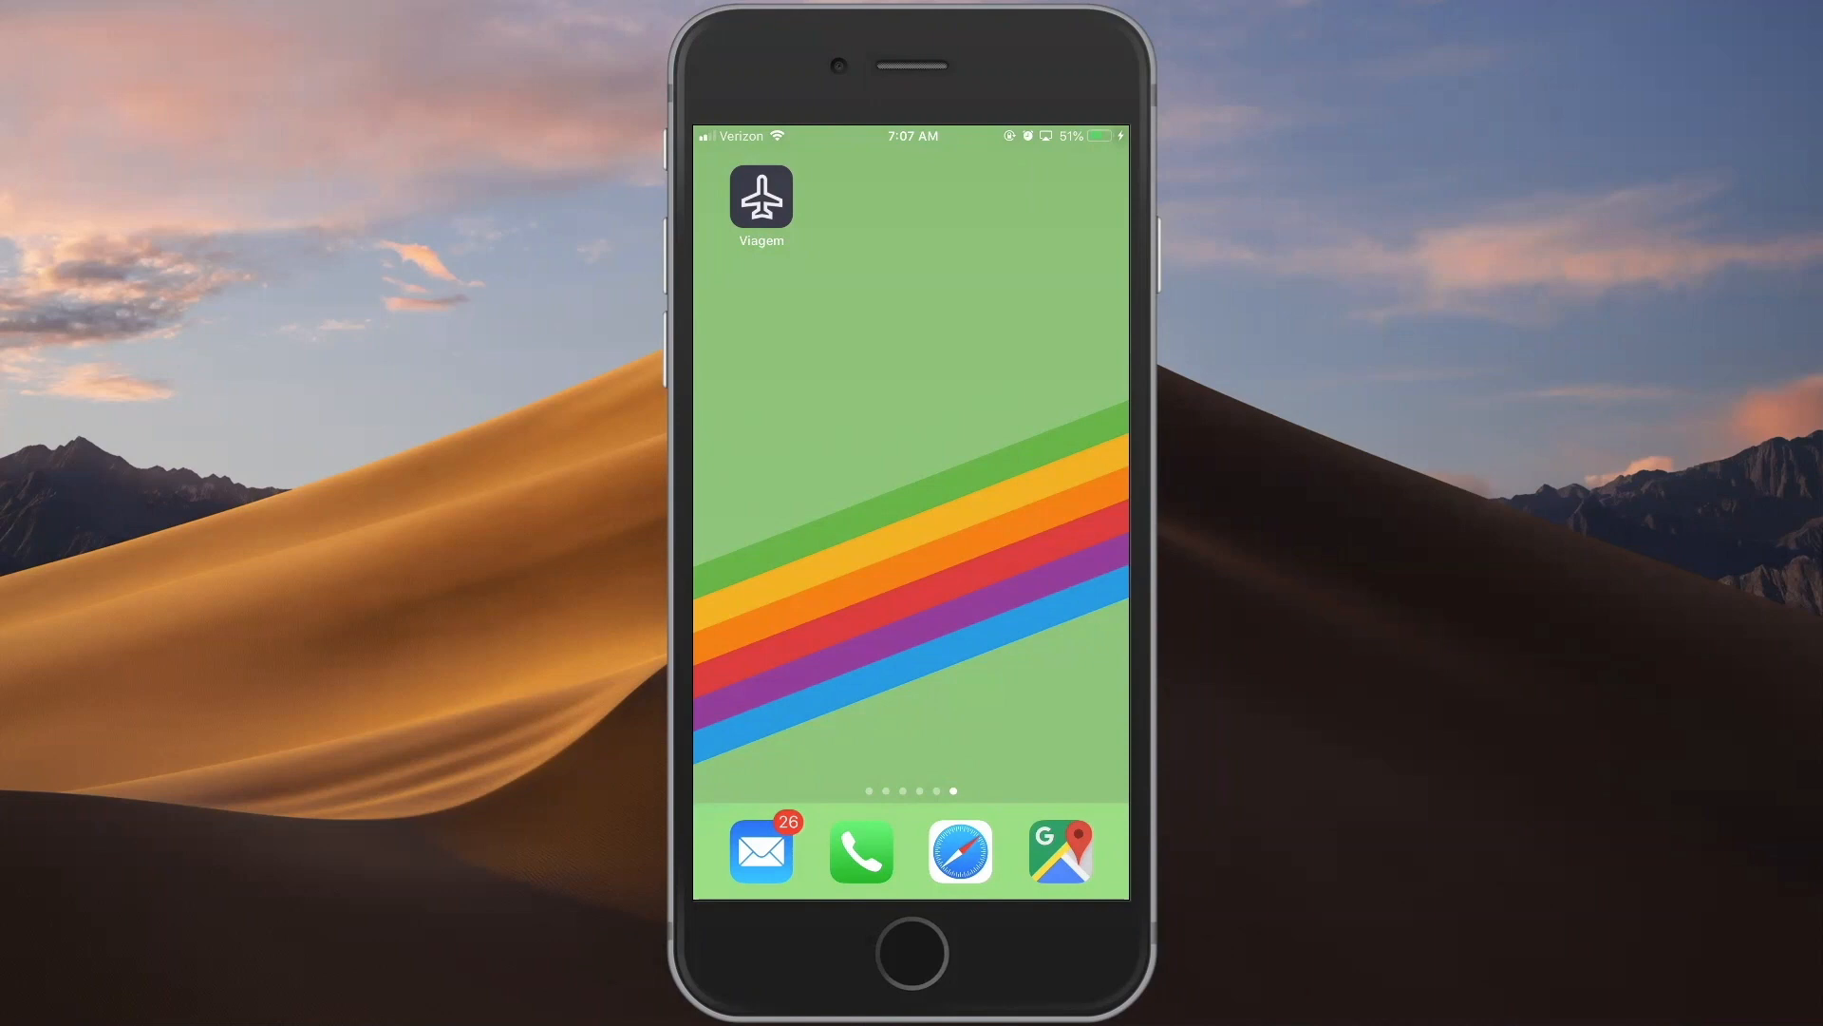
# - Launch the Viagem travel app from the iPhone home screen
pyautogui.click(759, 195)
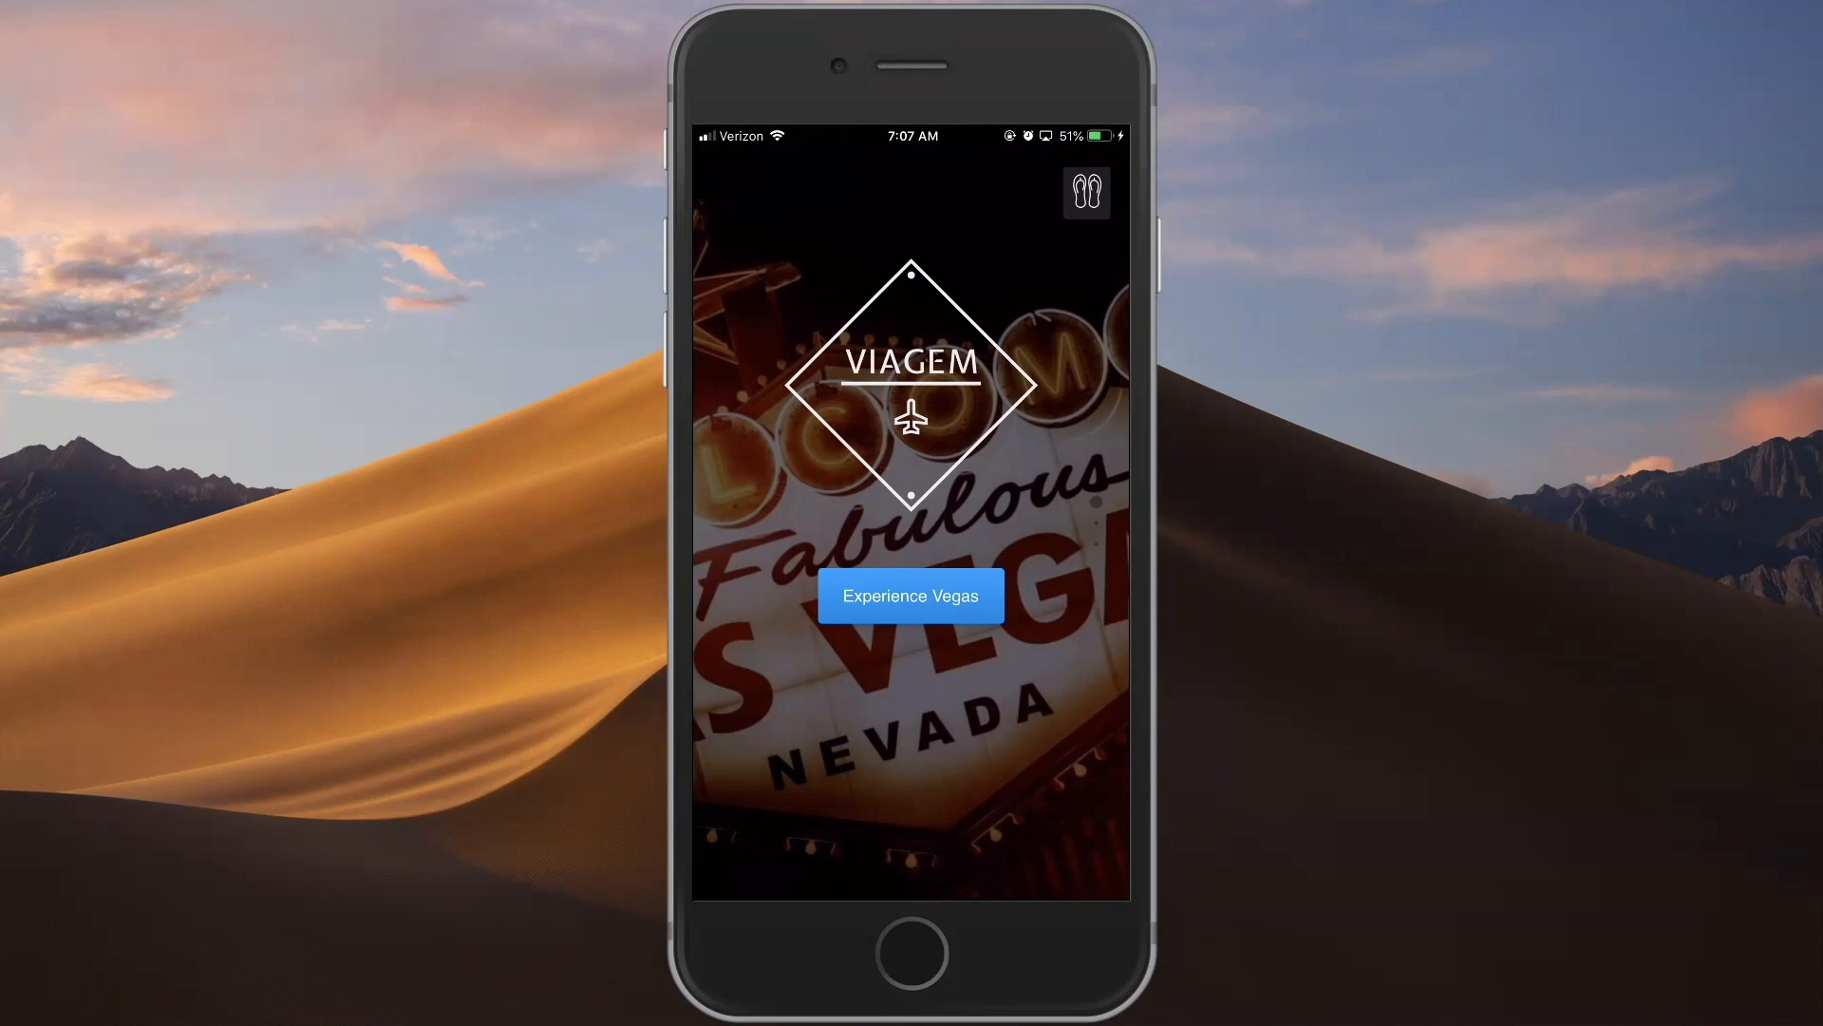
pyautogui.click(910, 595)
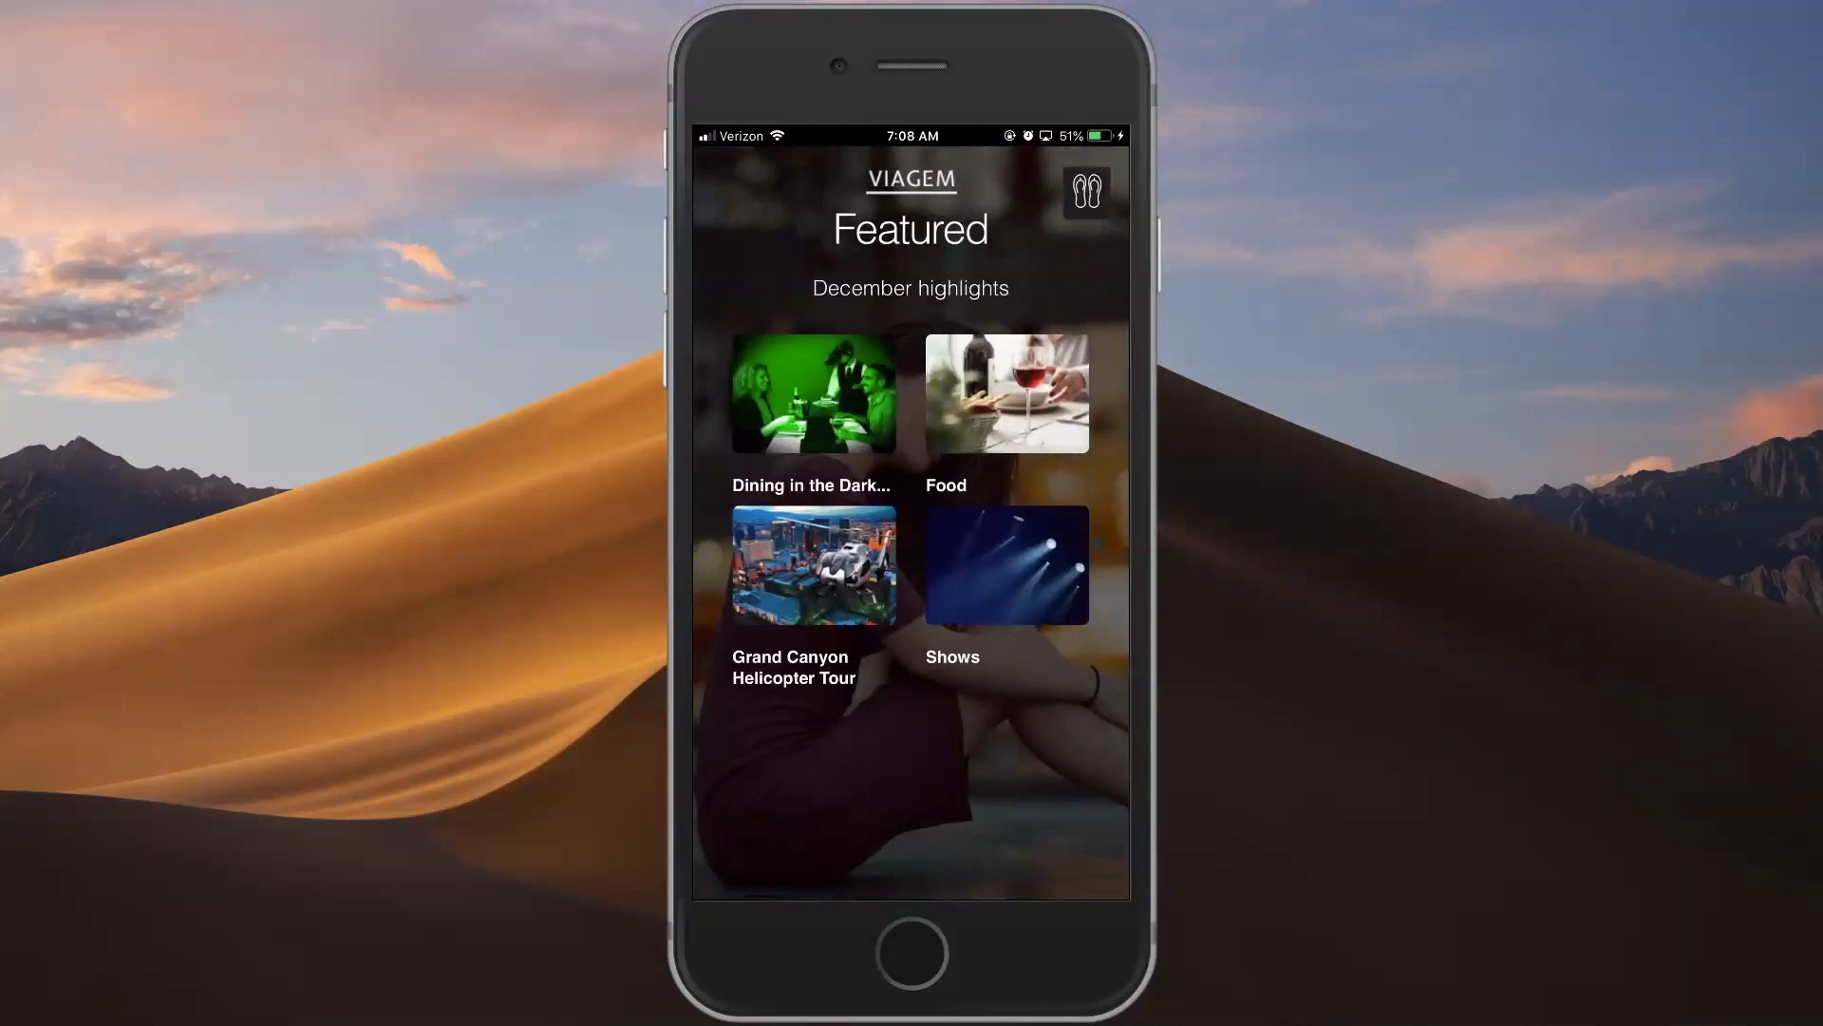
pyautogui.click(811, 393)
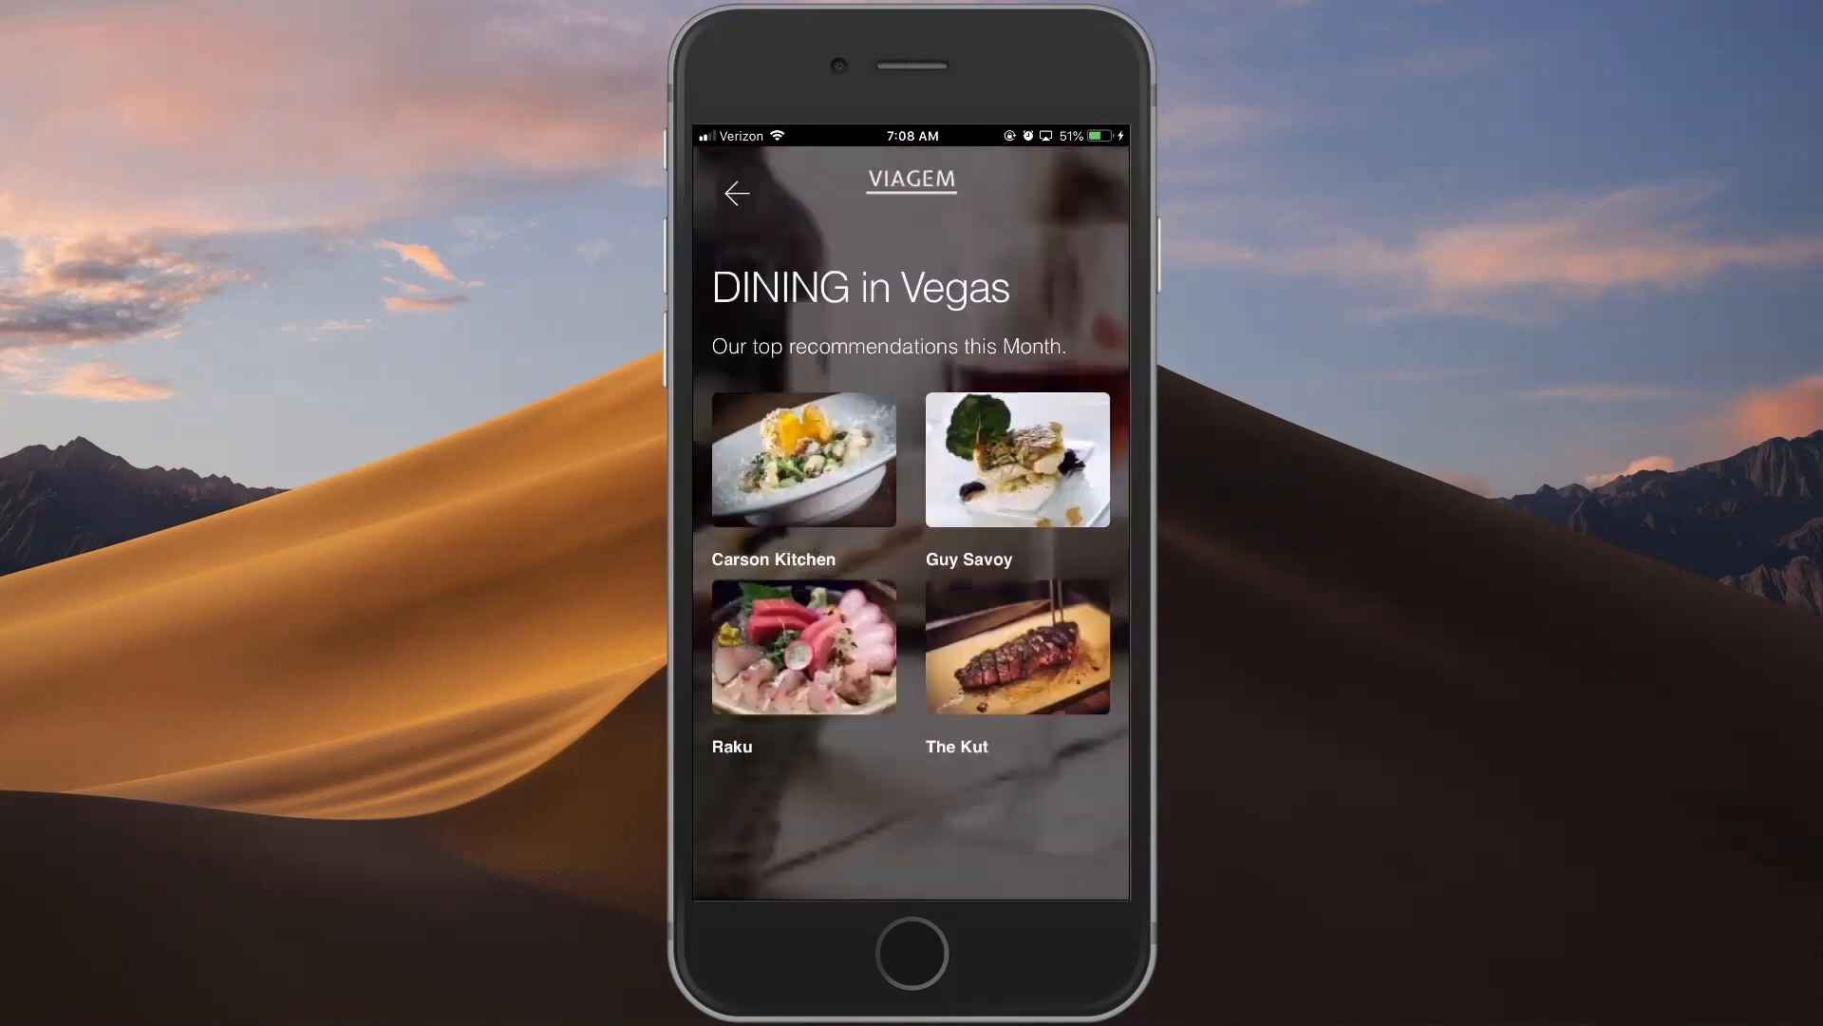
pyautogui.click(801, 646)
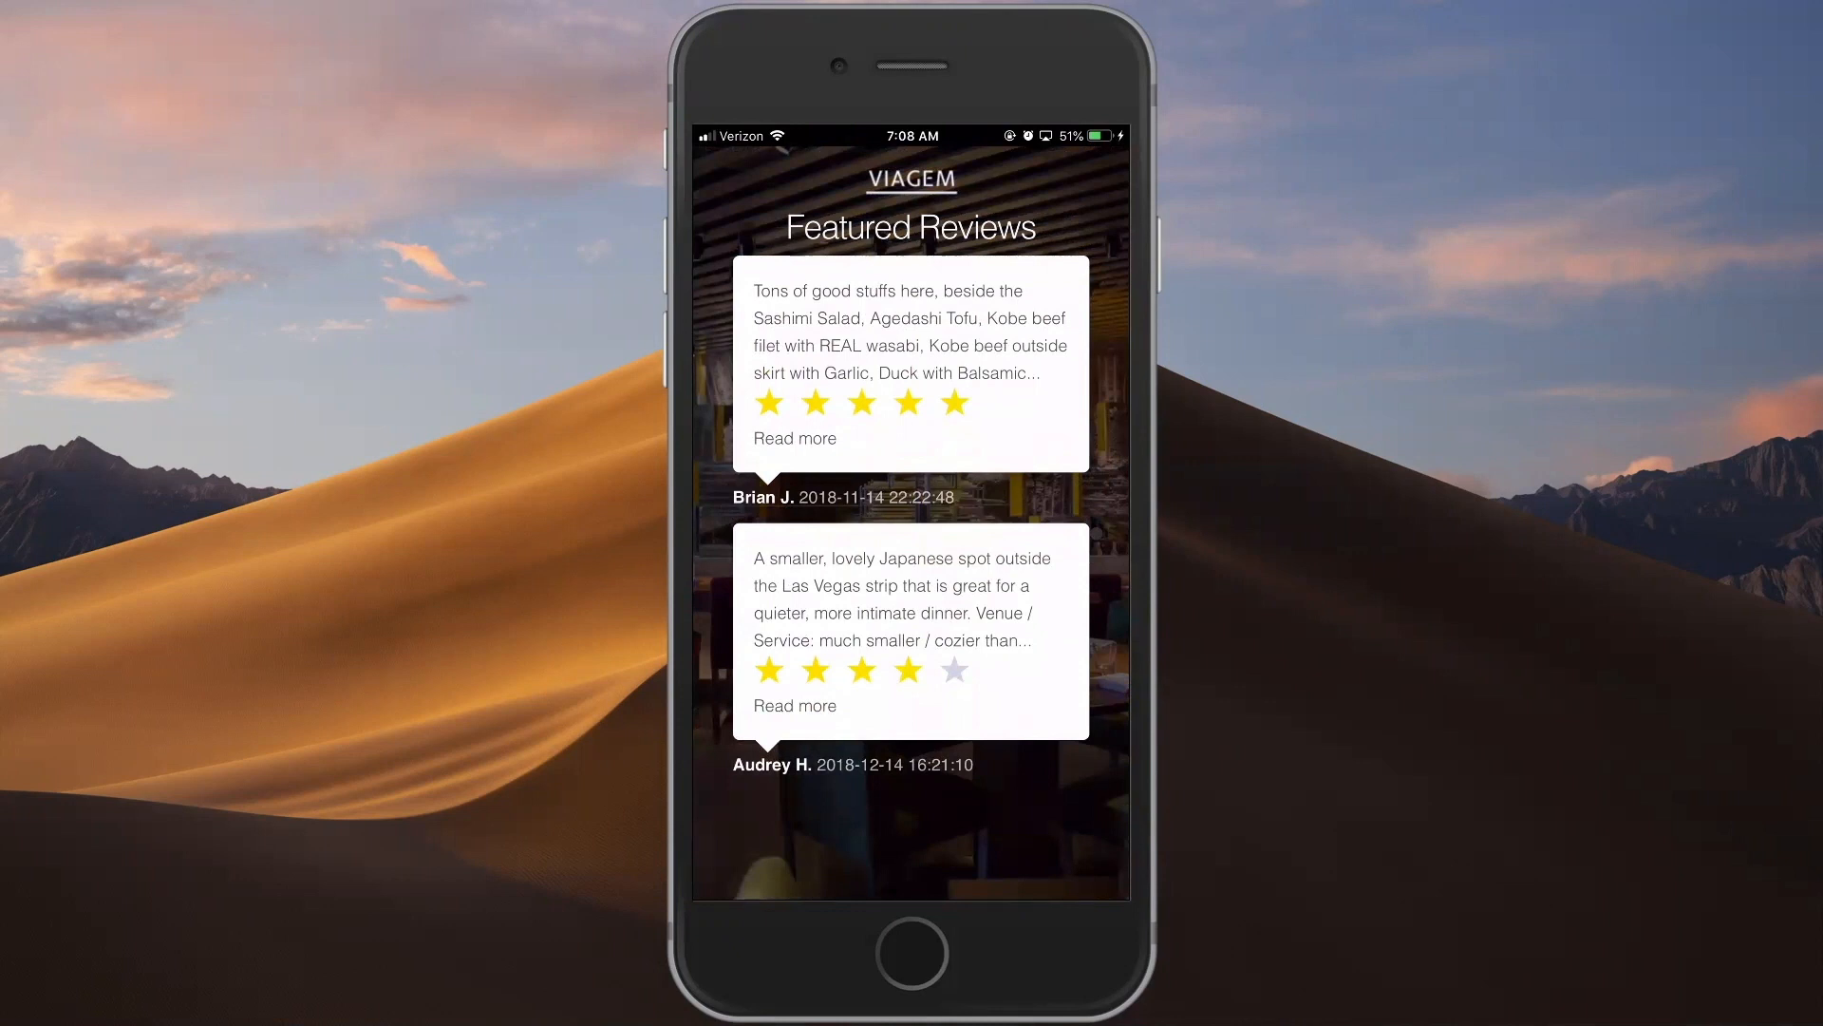
pyautogui.scroll(-3)
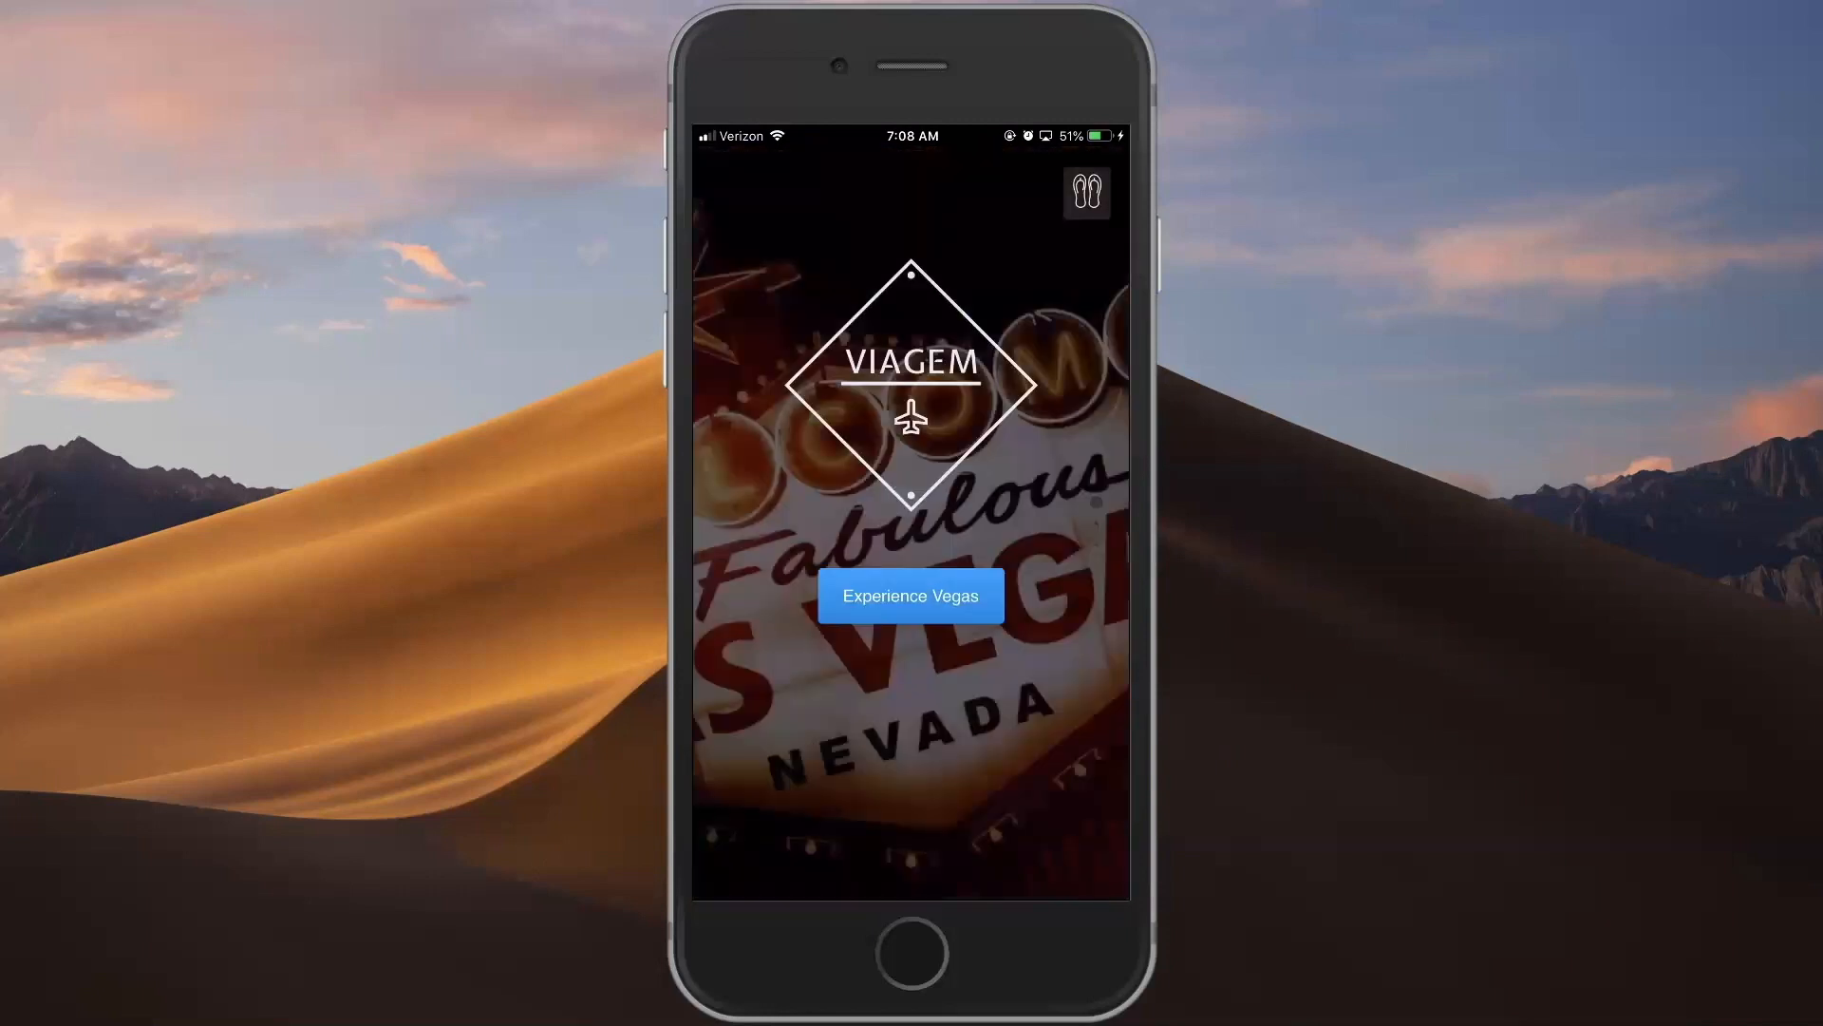
# - Show the traveller profile selector via the flip-flops icon
pyautogui.click(910, 594)
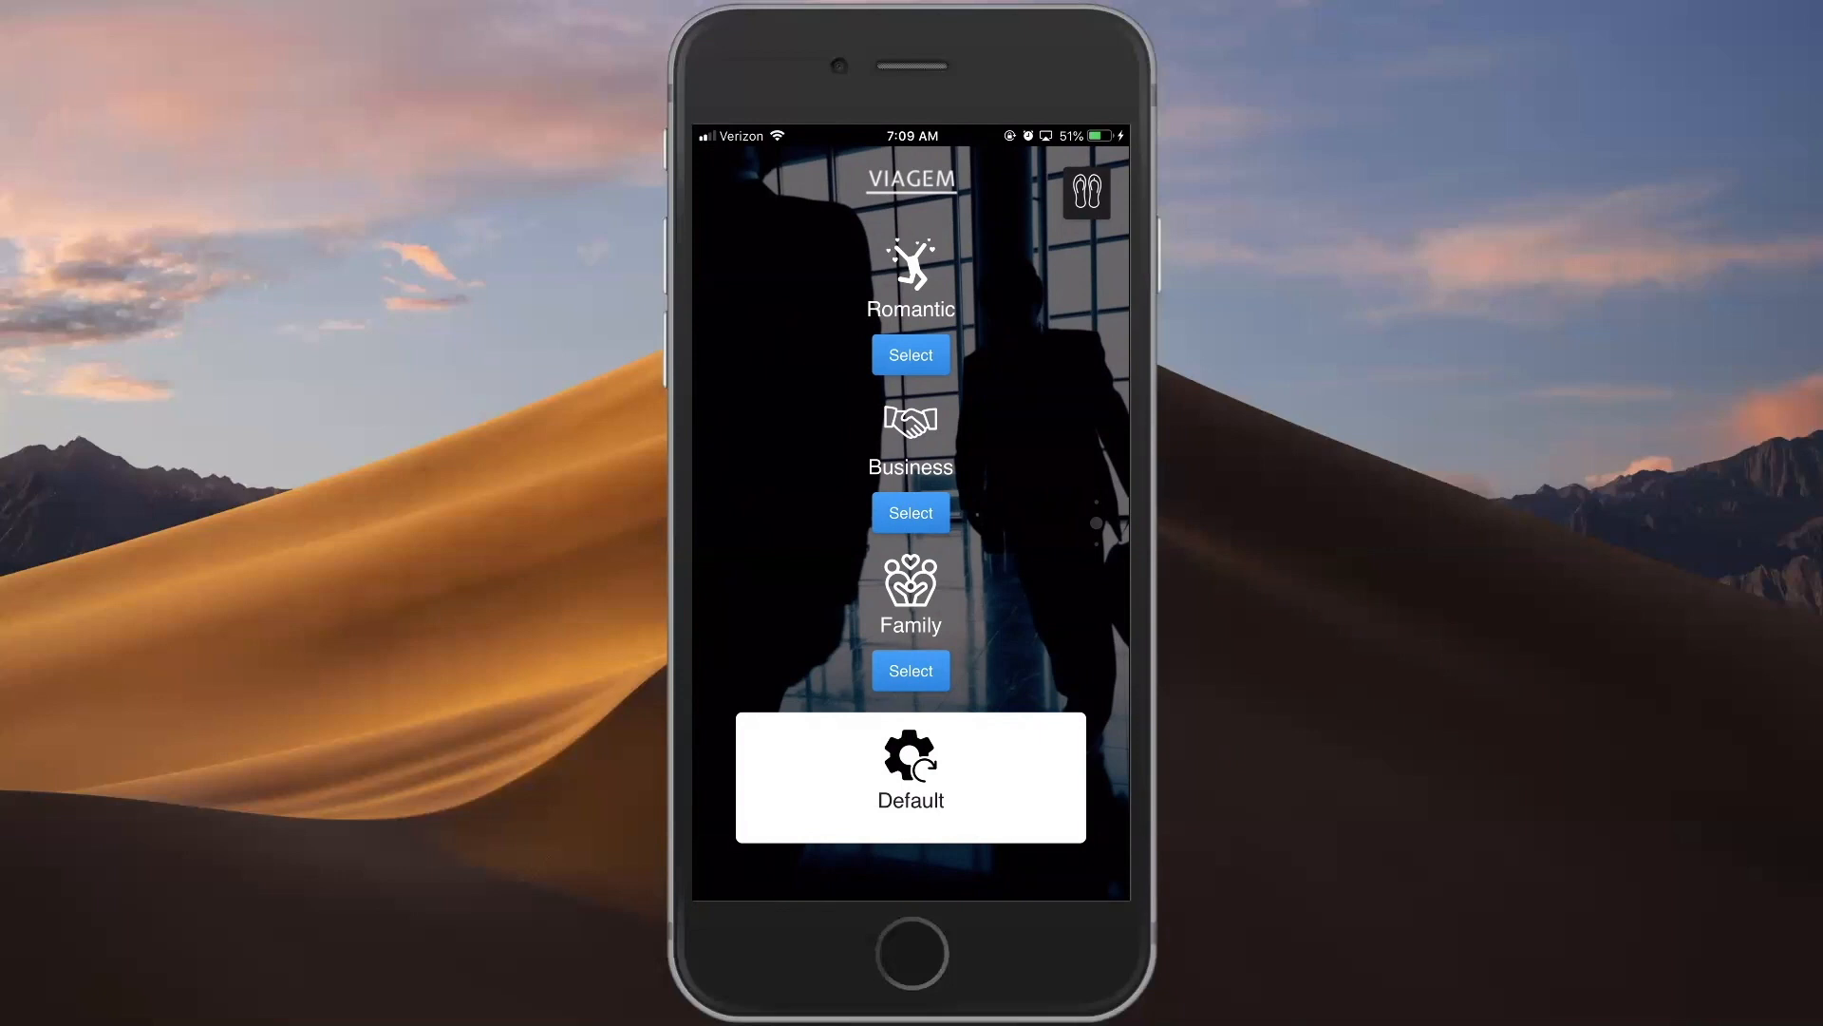
# - Select the Romantic profile so the home screen shows a romantic getaway
pyautogui.click(910, 355)
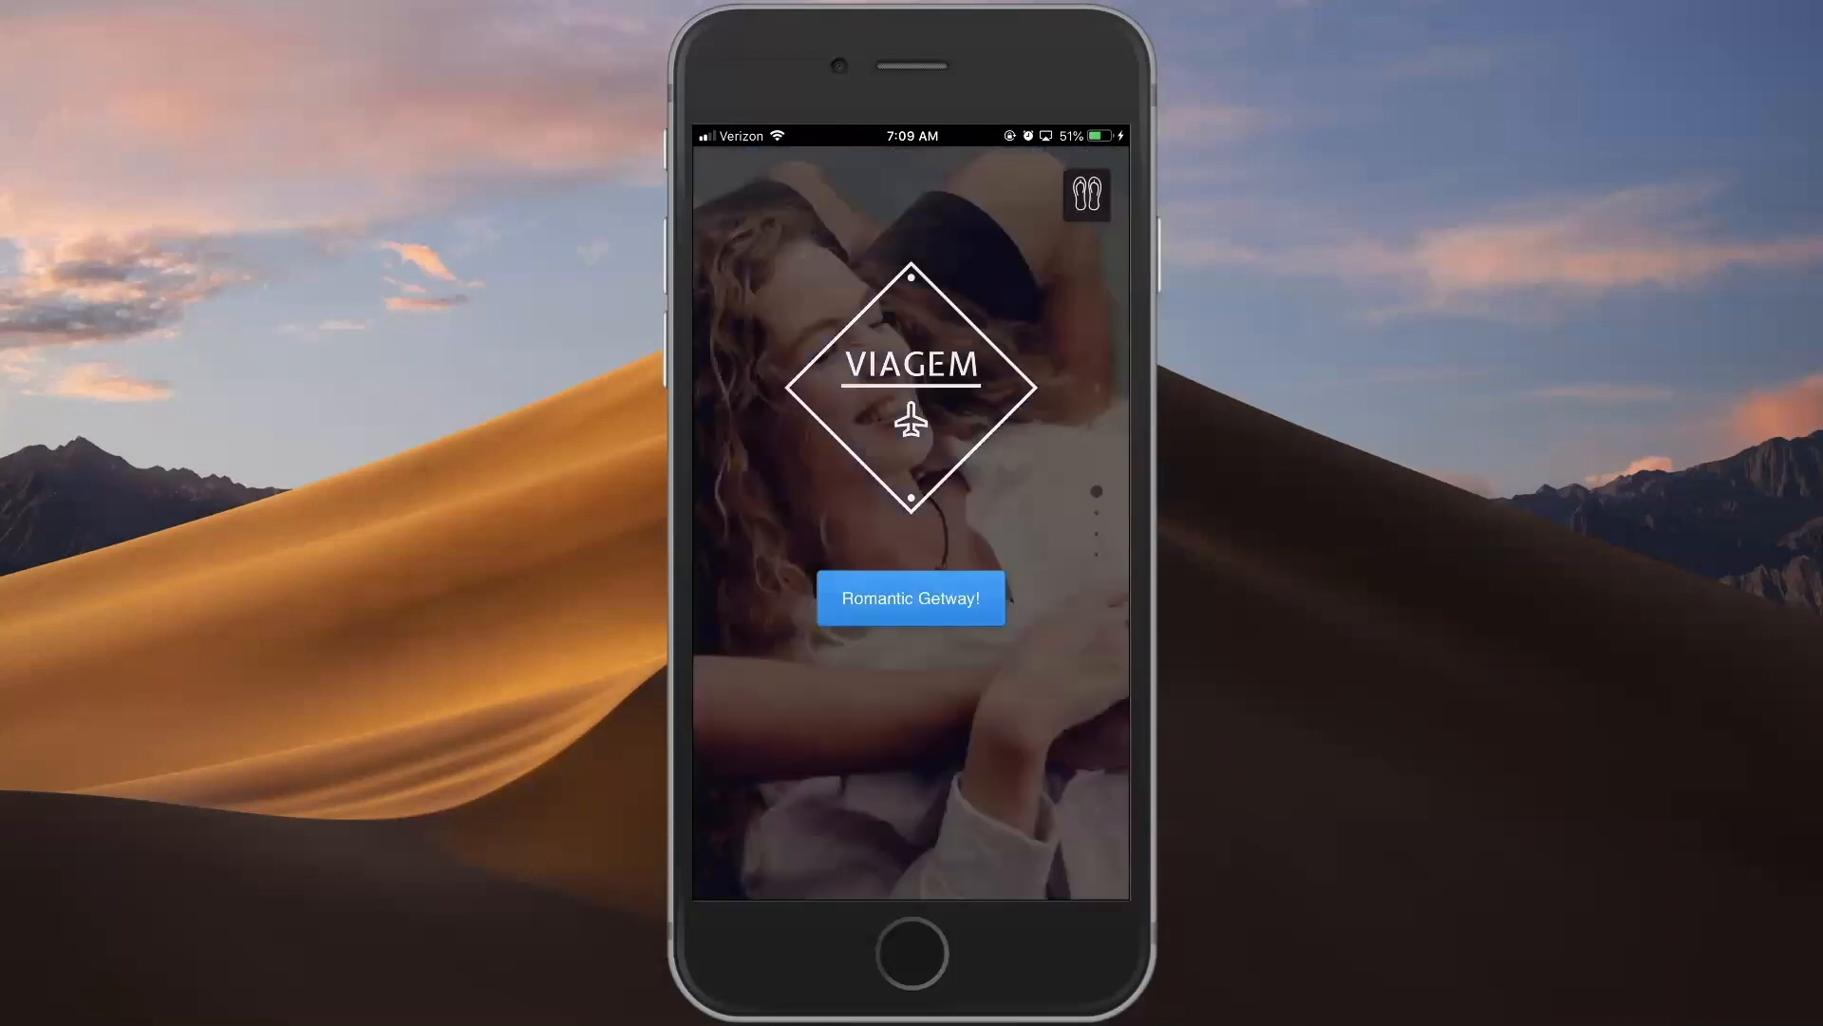
pyautogui.click(909, 599)
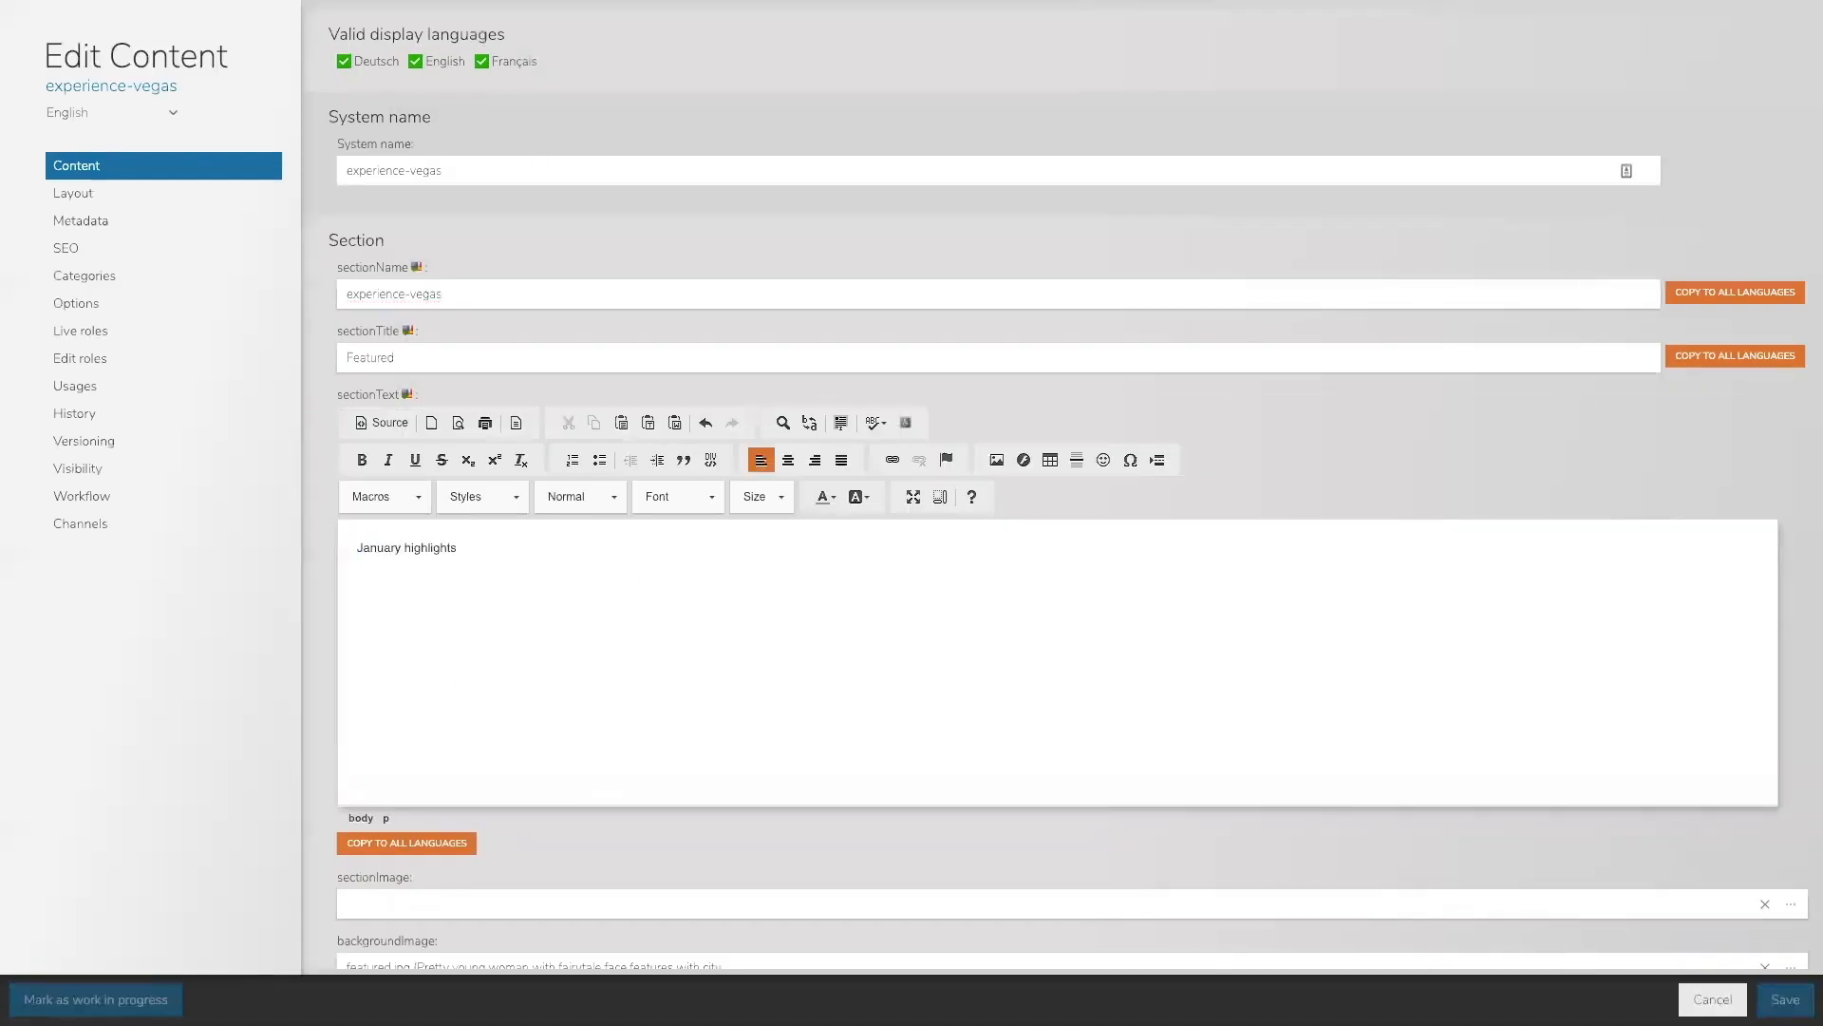
# - Save the 'January highlights' section text, publish the home page and check the Vegas section
pyautogui.click(1784, 997)
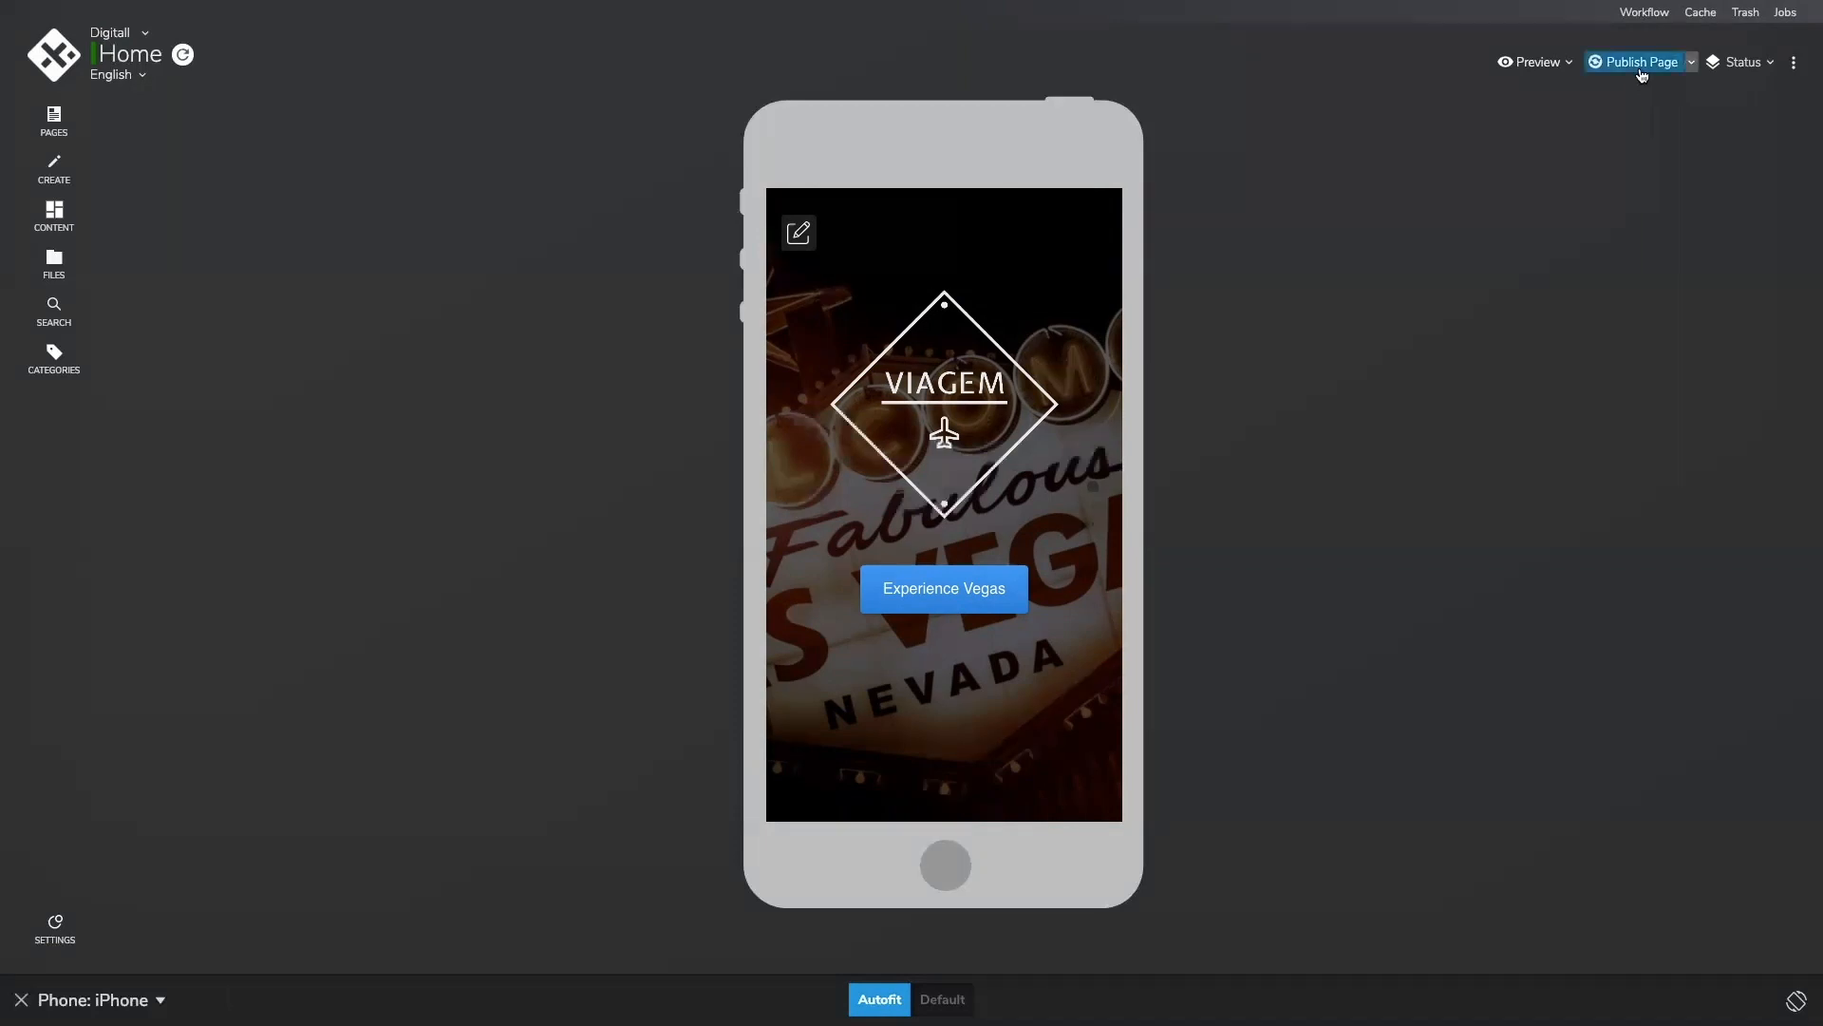
pyautogui.click(1531, 61)
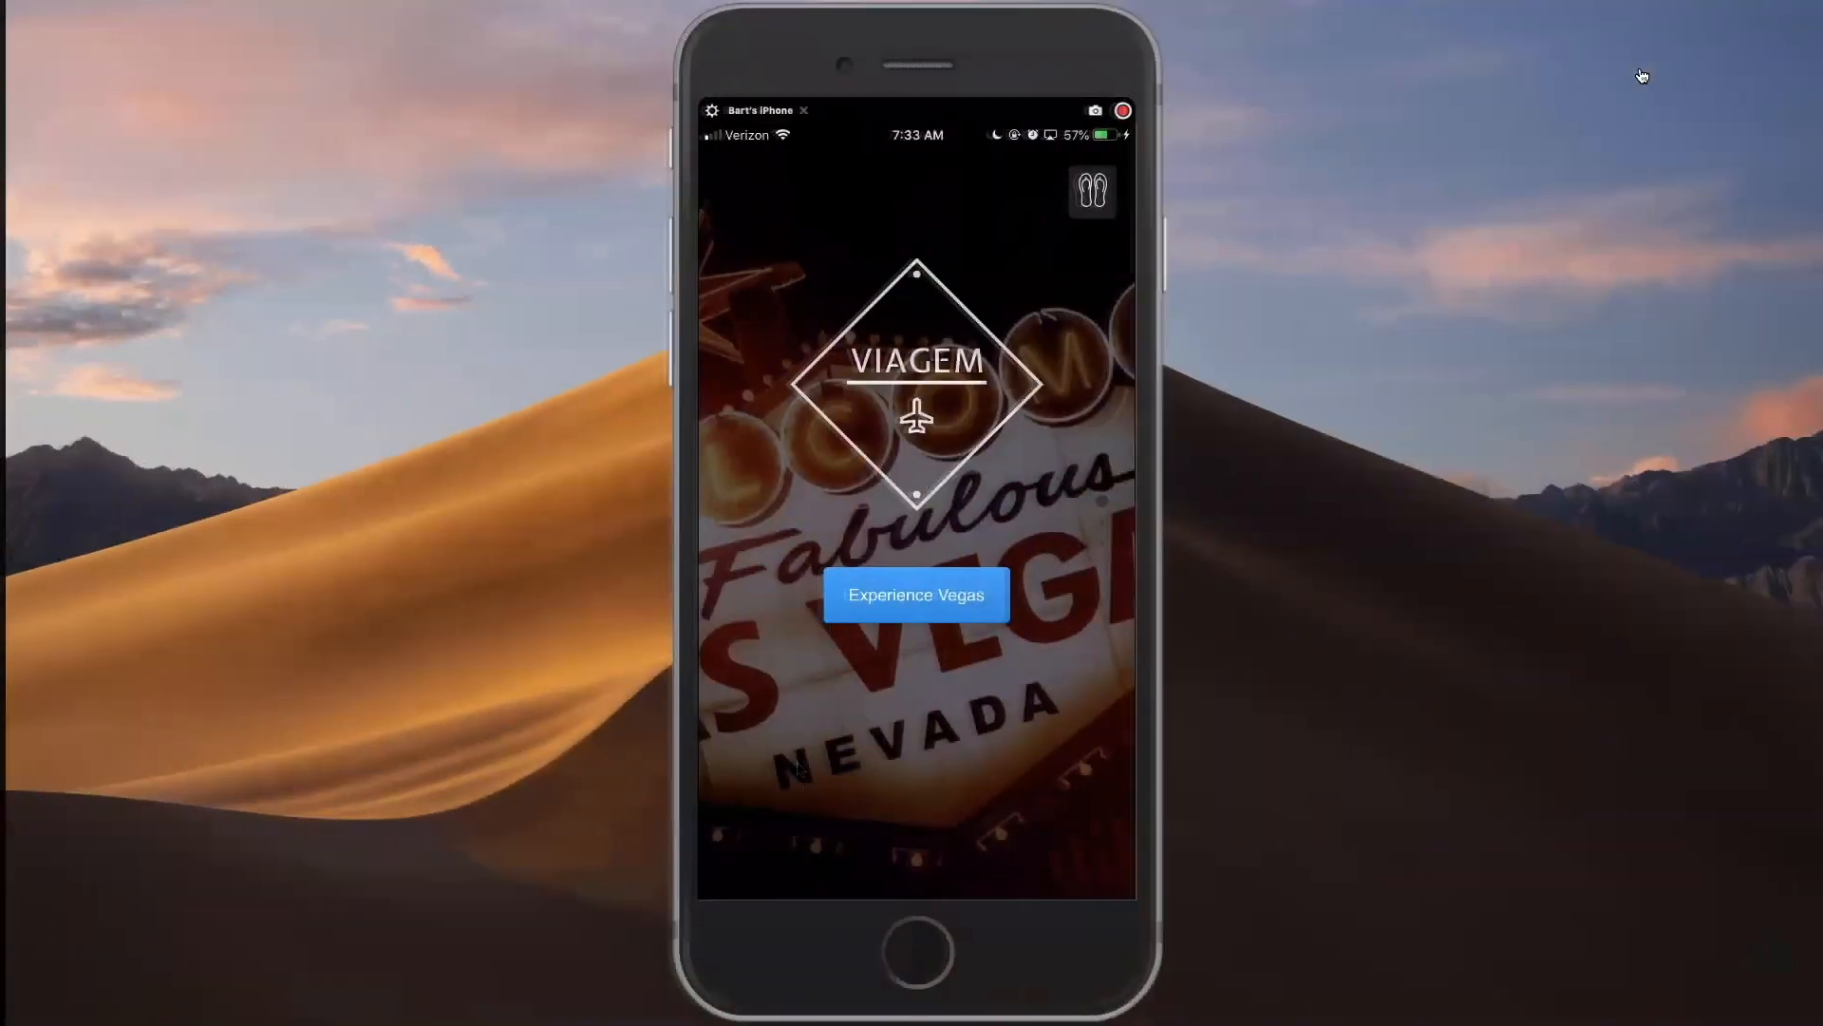
pyautogui.click(915, 595)
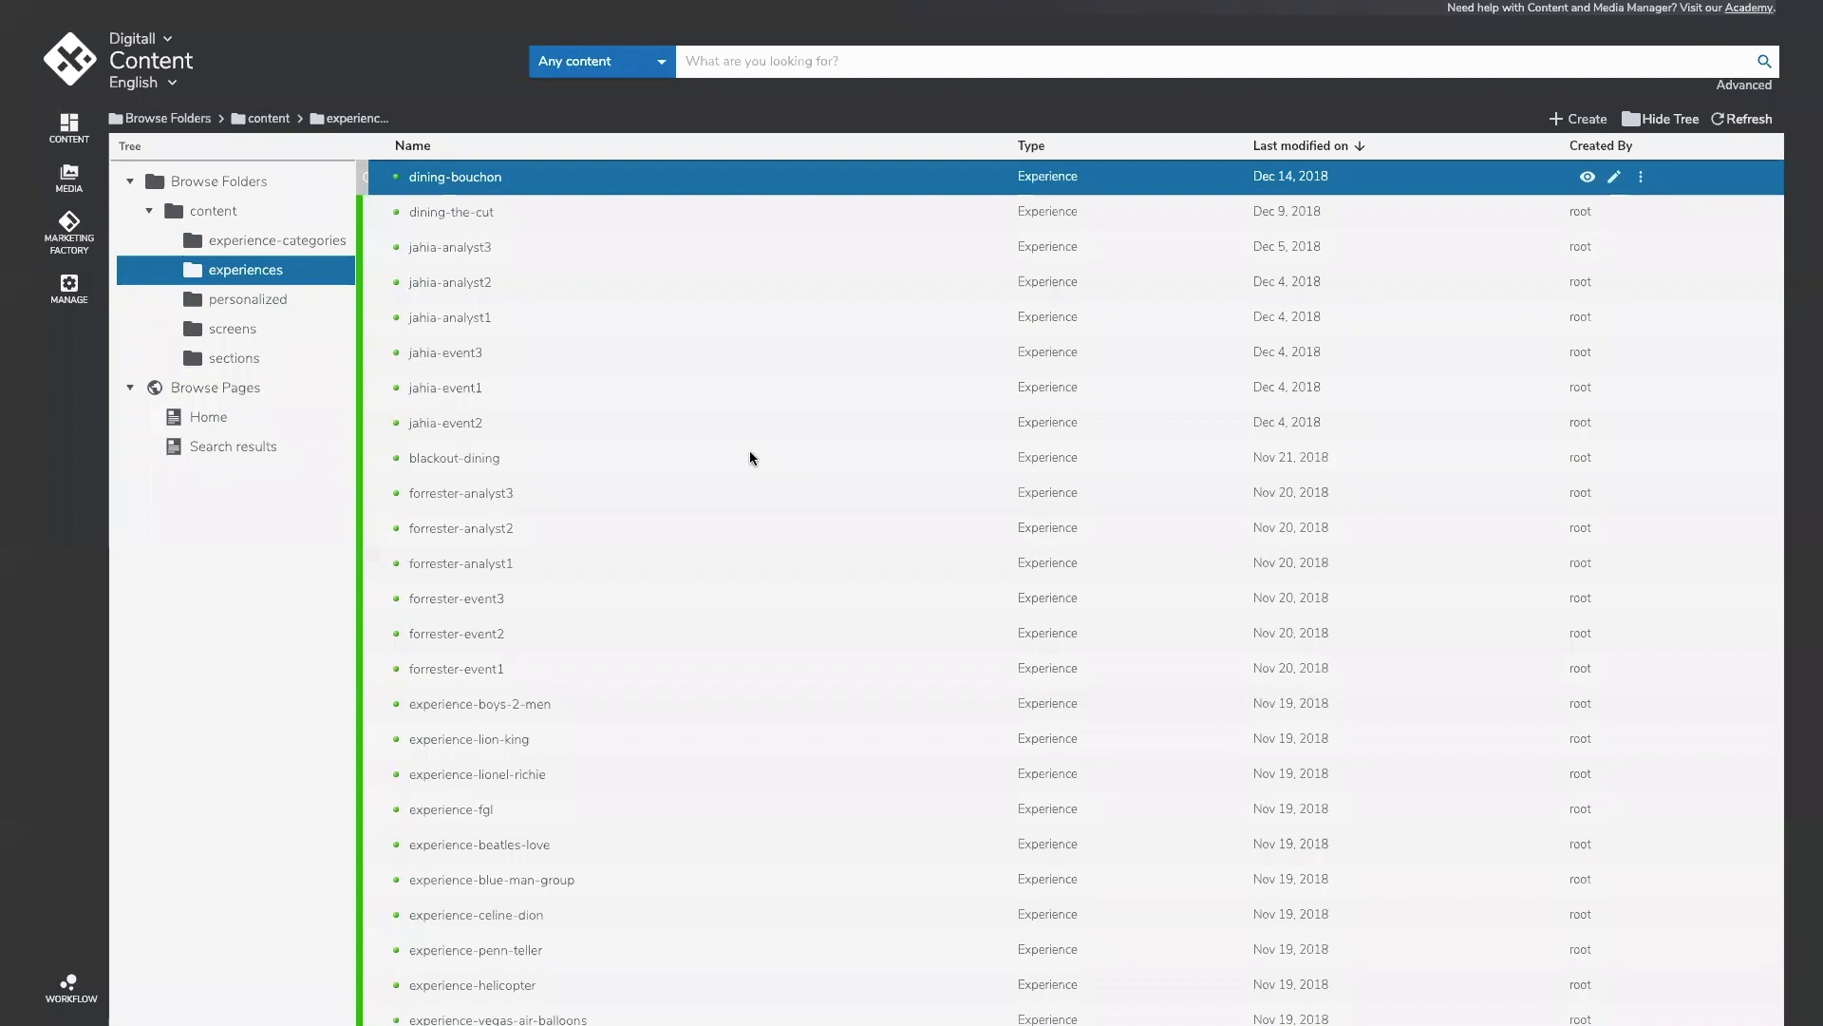
# - Browse the screens and experience-categories folders, then return to the experiences list
pyautogui.scroll(-3)
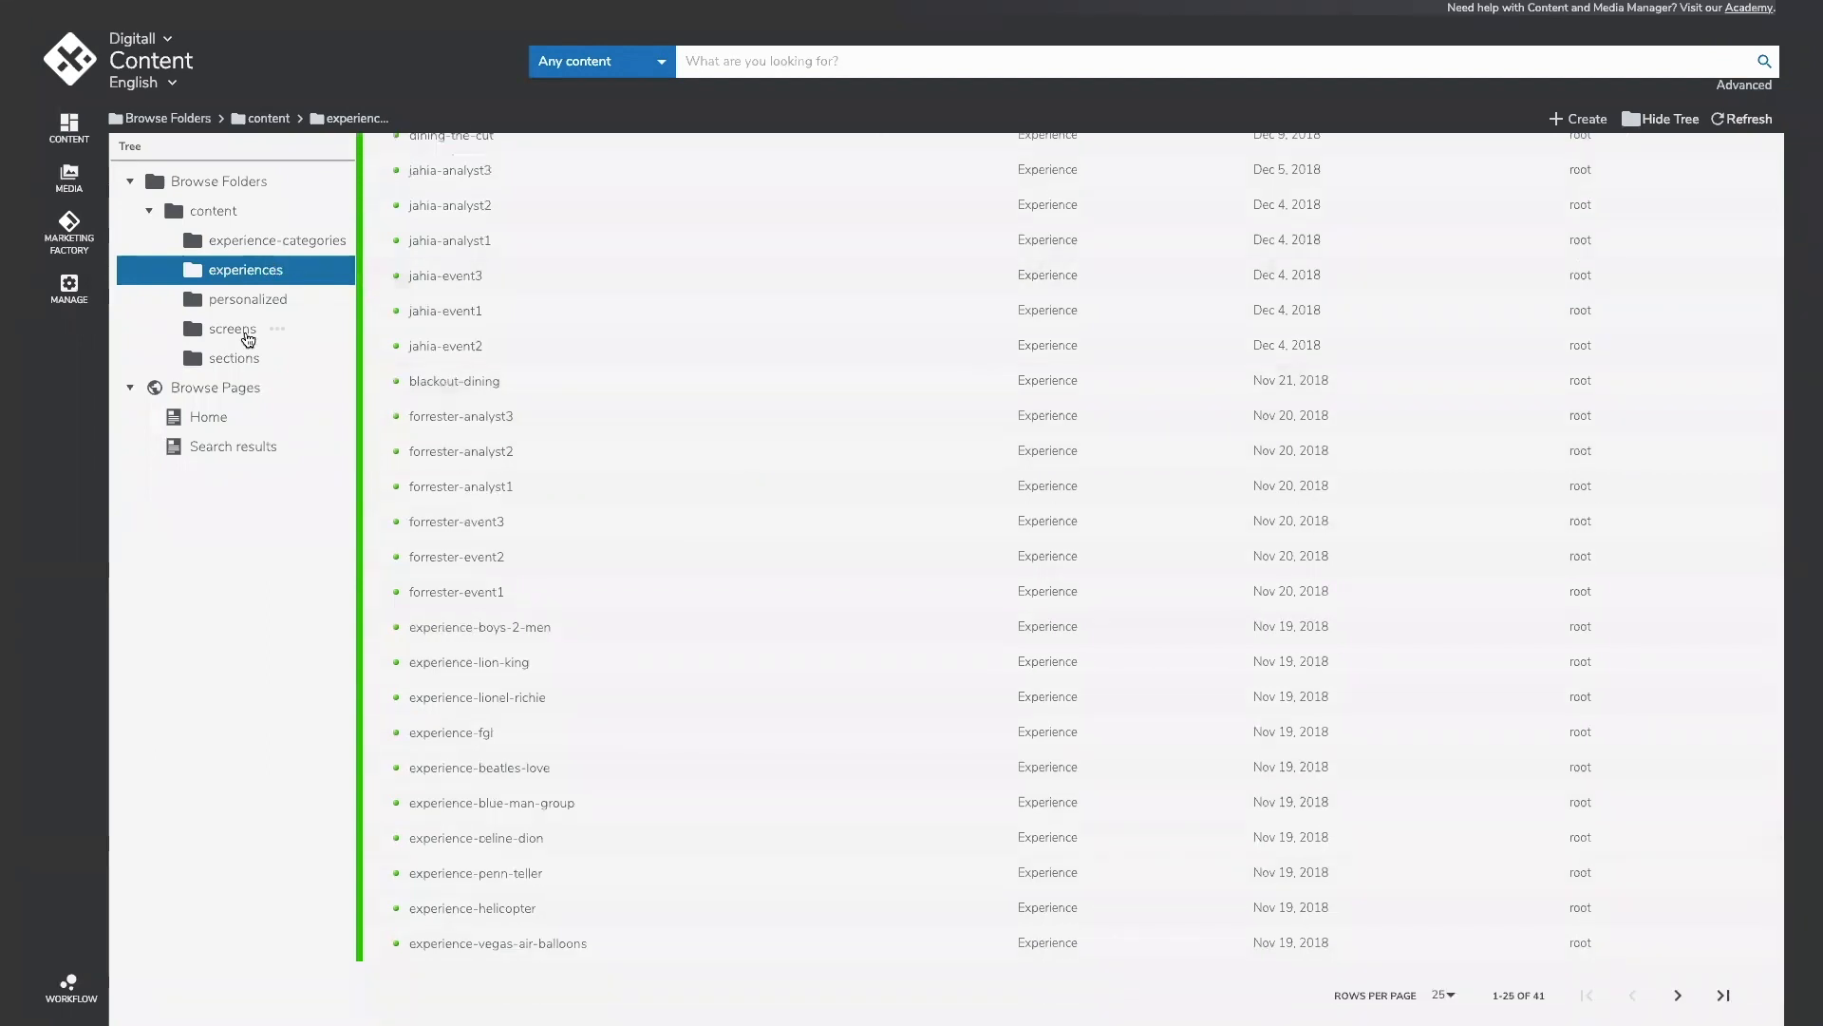
pyautogui.click(232, 329)
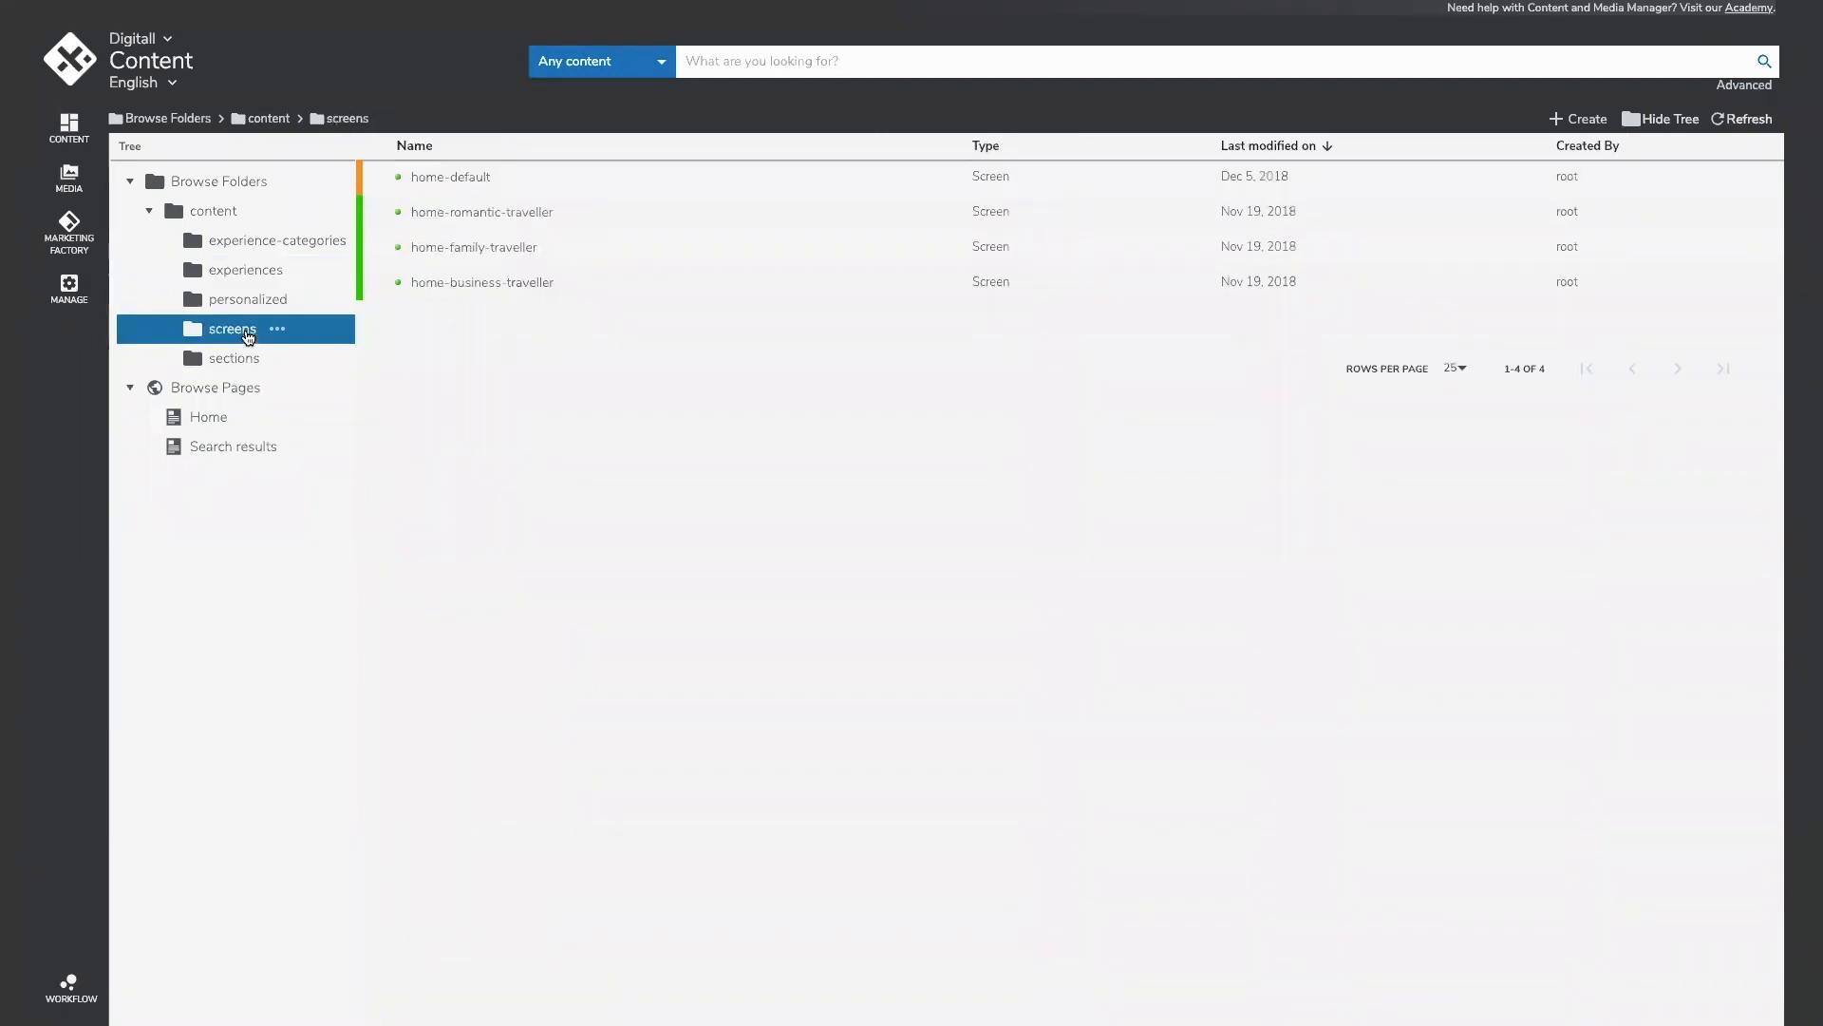
pyautogui.click(277, 241)
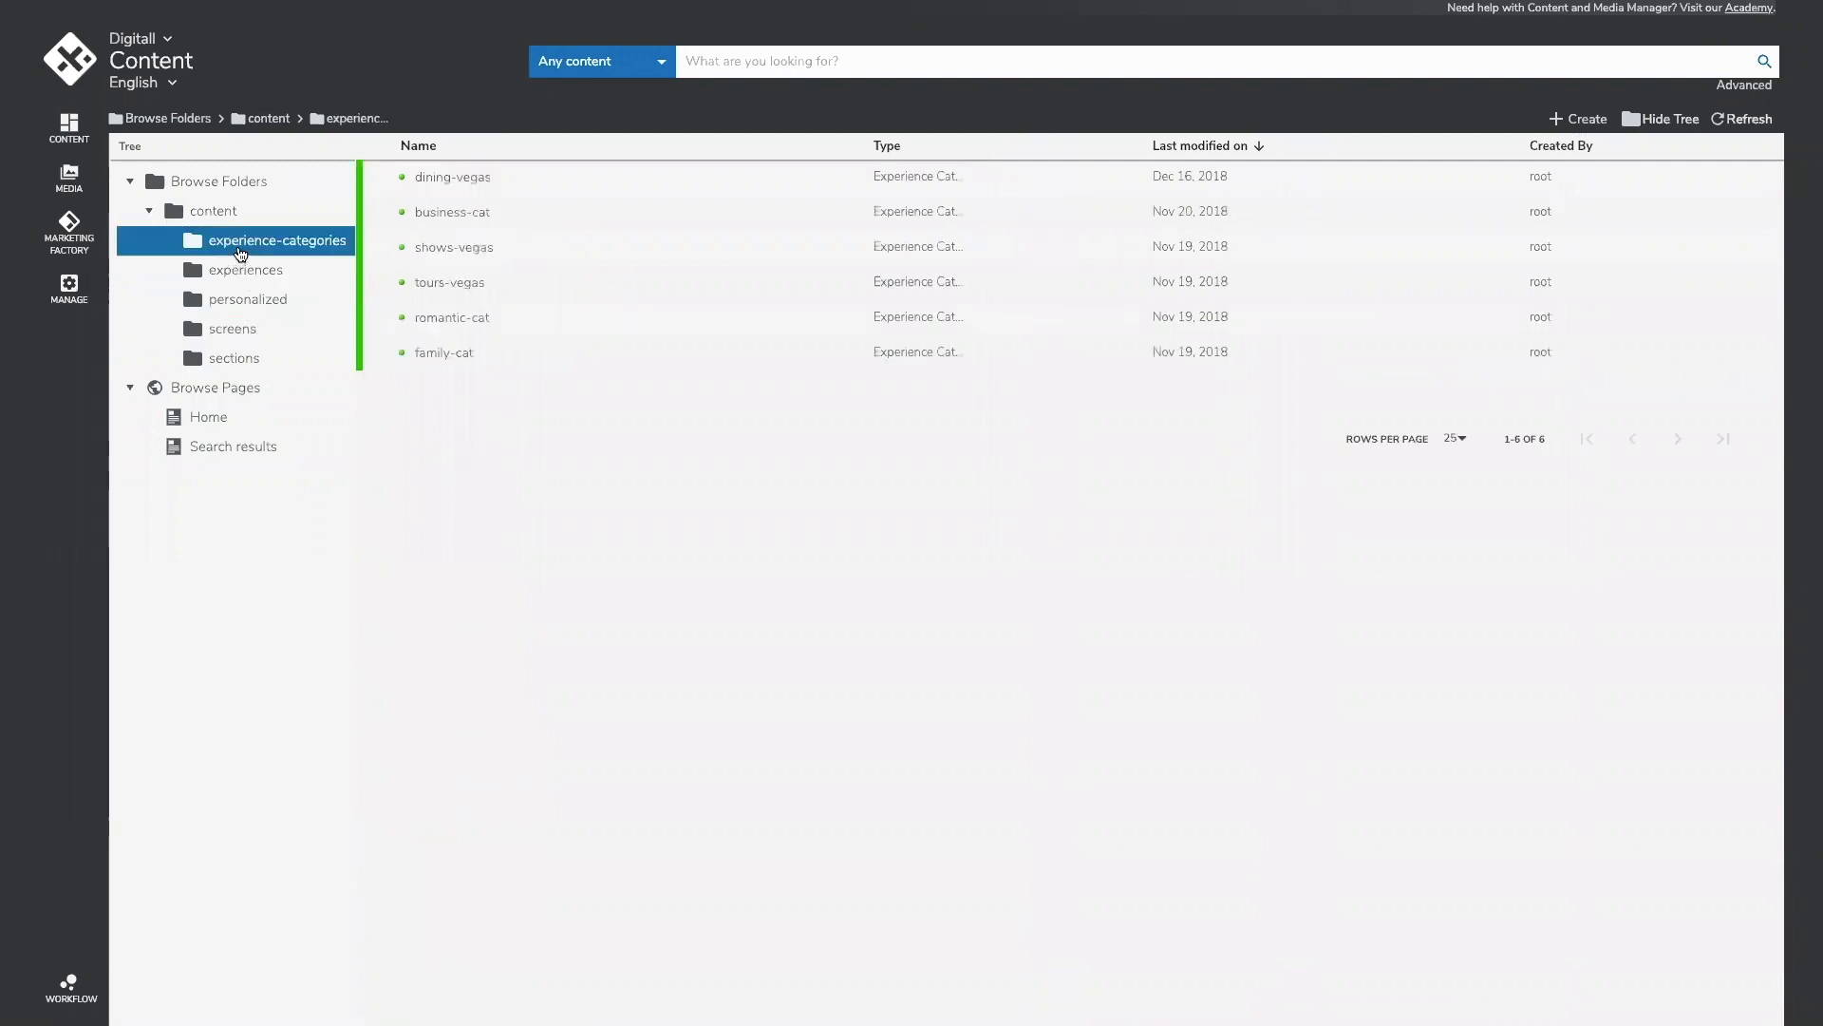
pyautogui.click(245, 268)
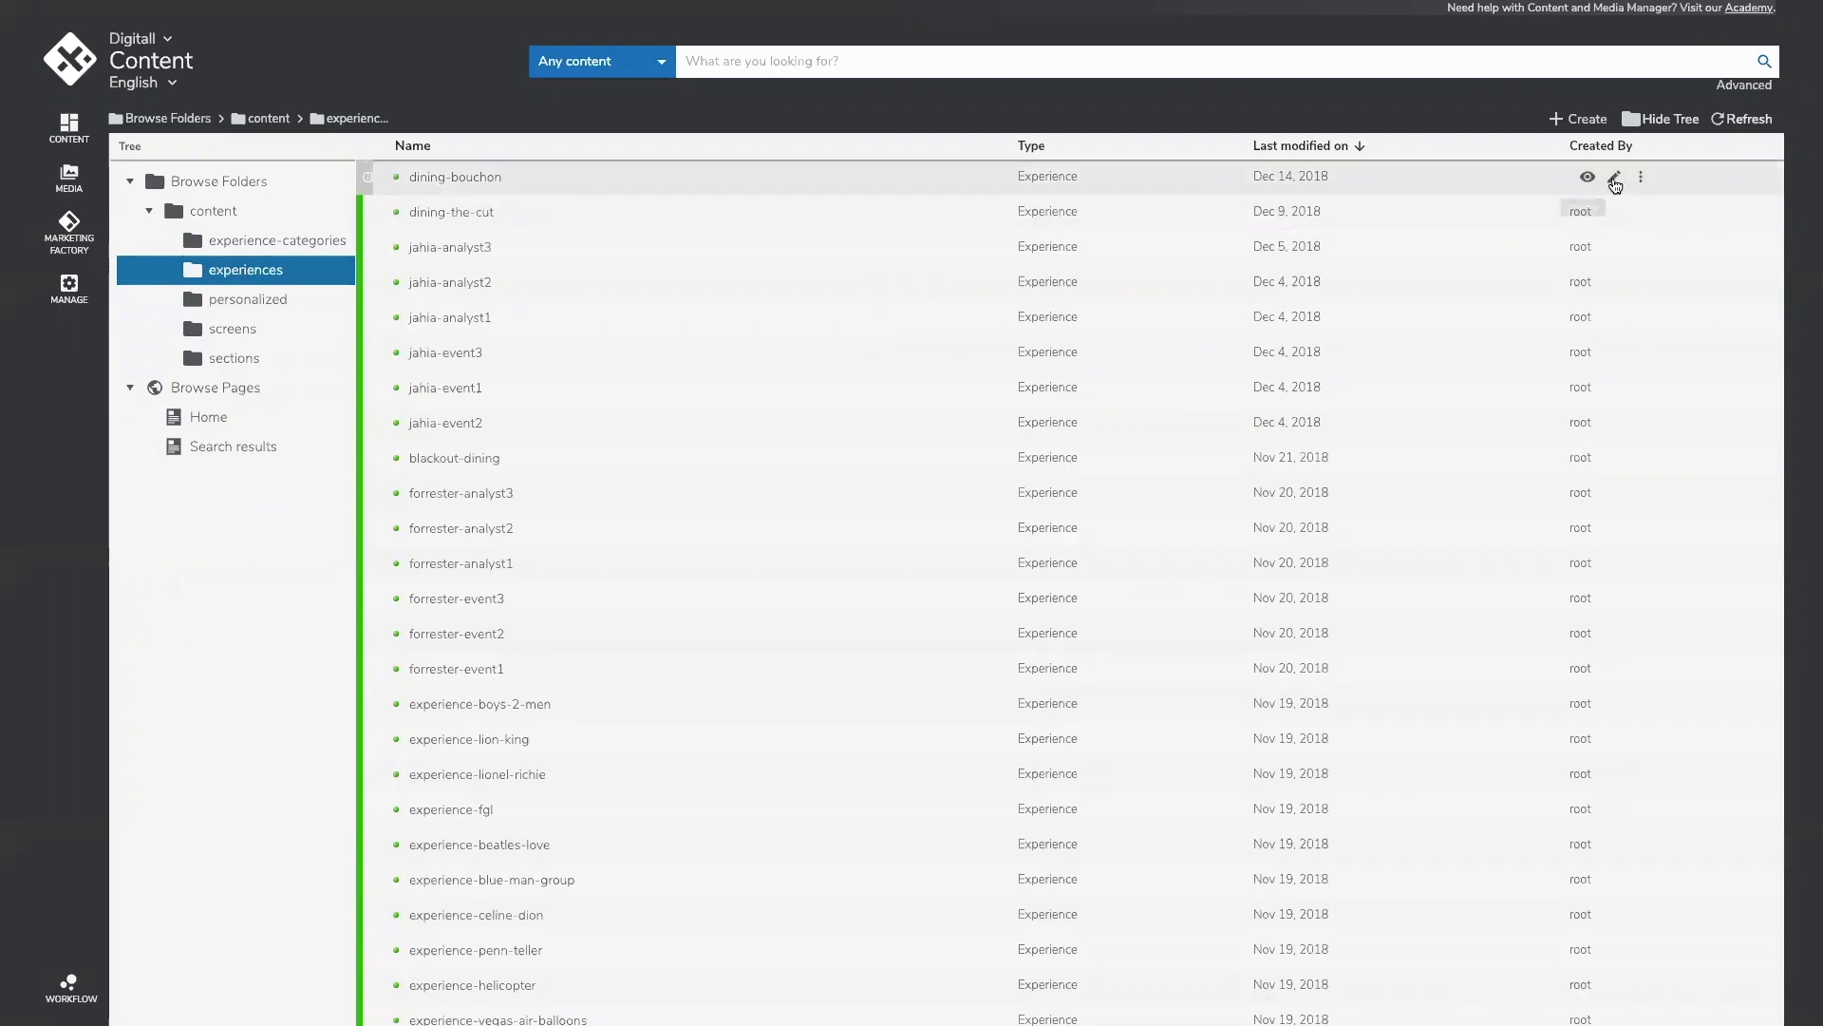
# - Publish the dining-bouchon experience in English from its actions menu
pyautogui.click(1641, 177)
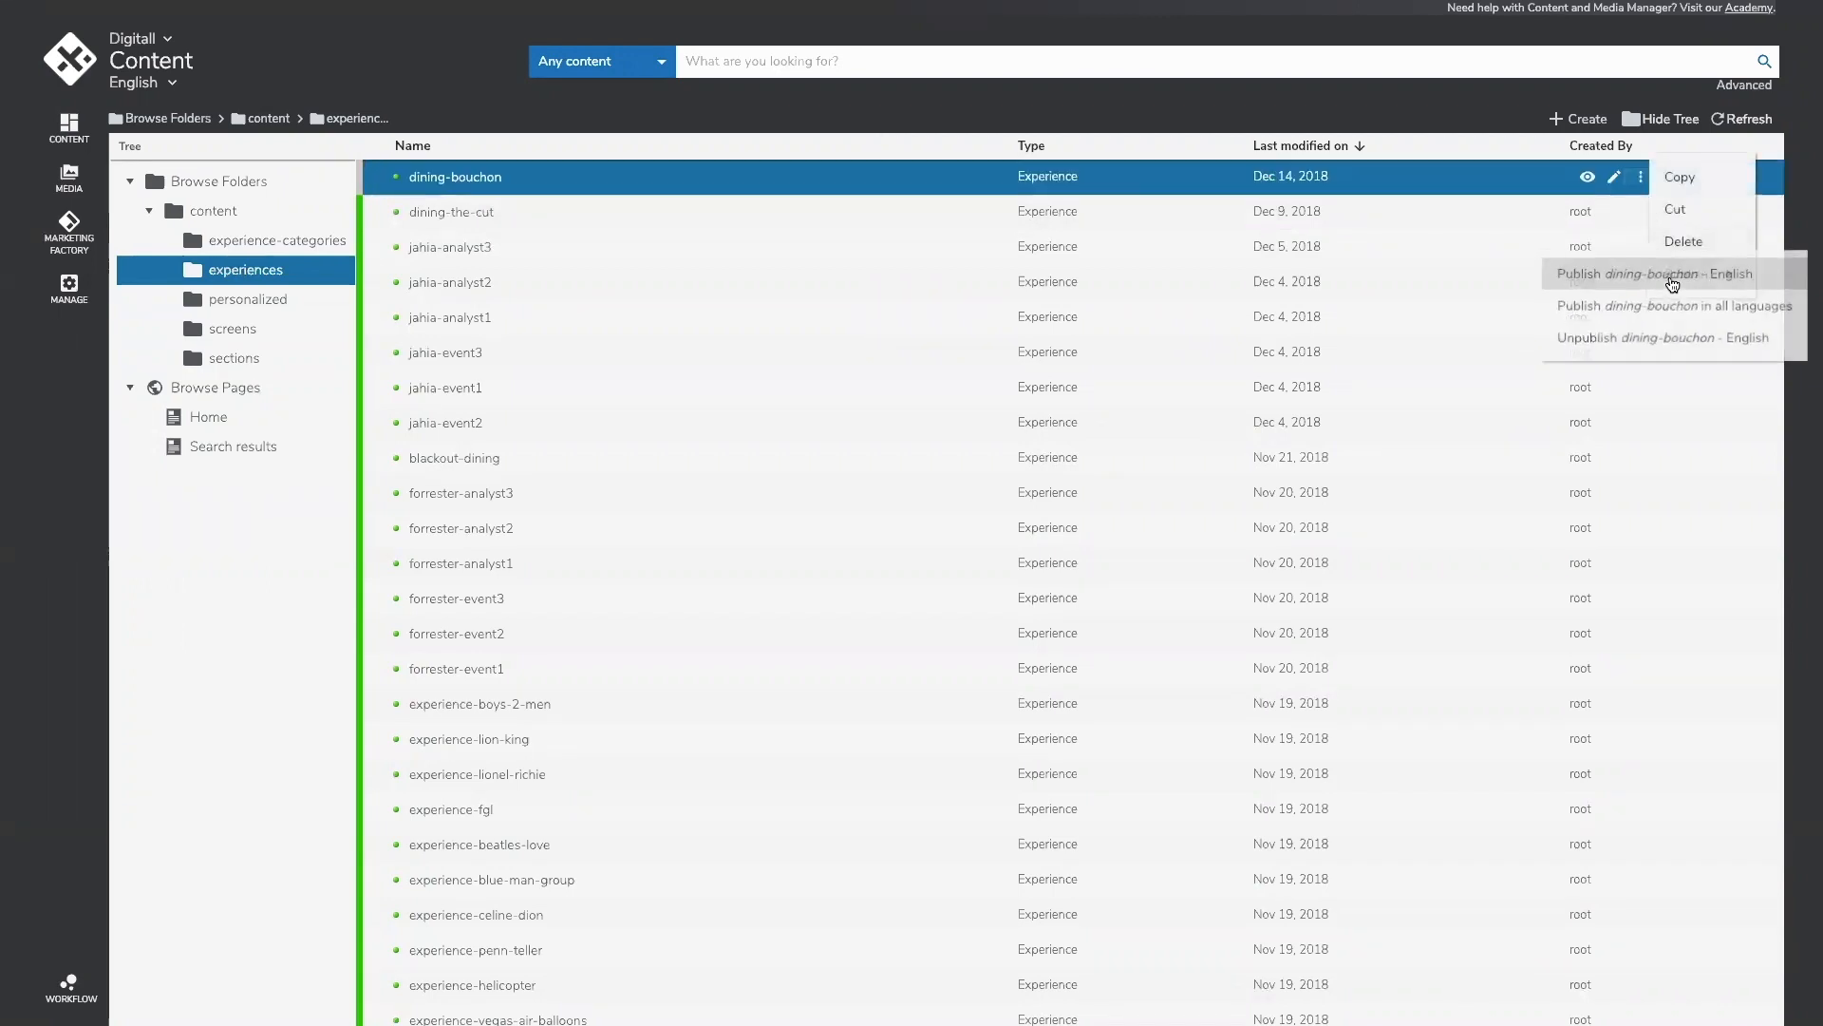
pyautogui.click(1636, 338)
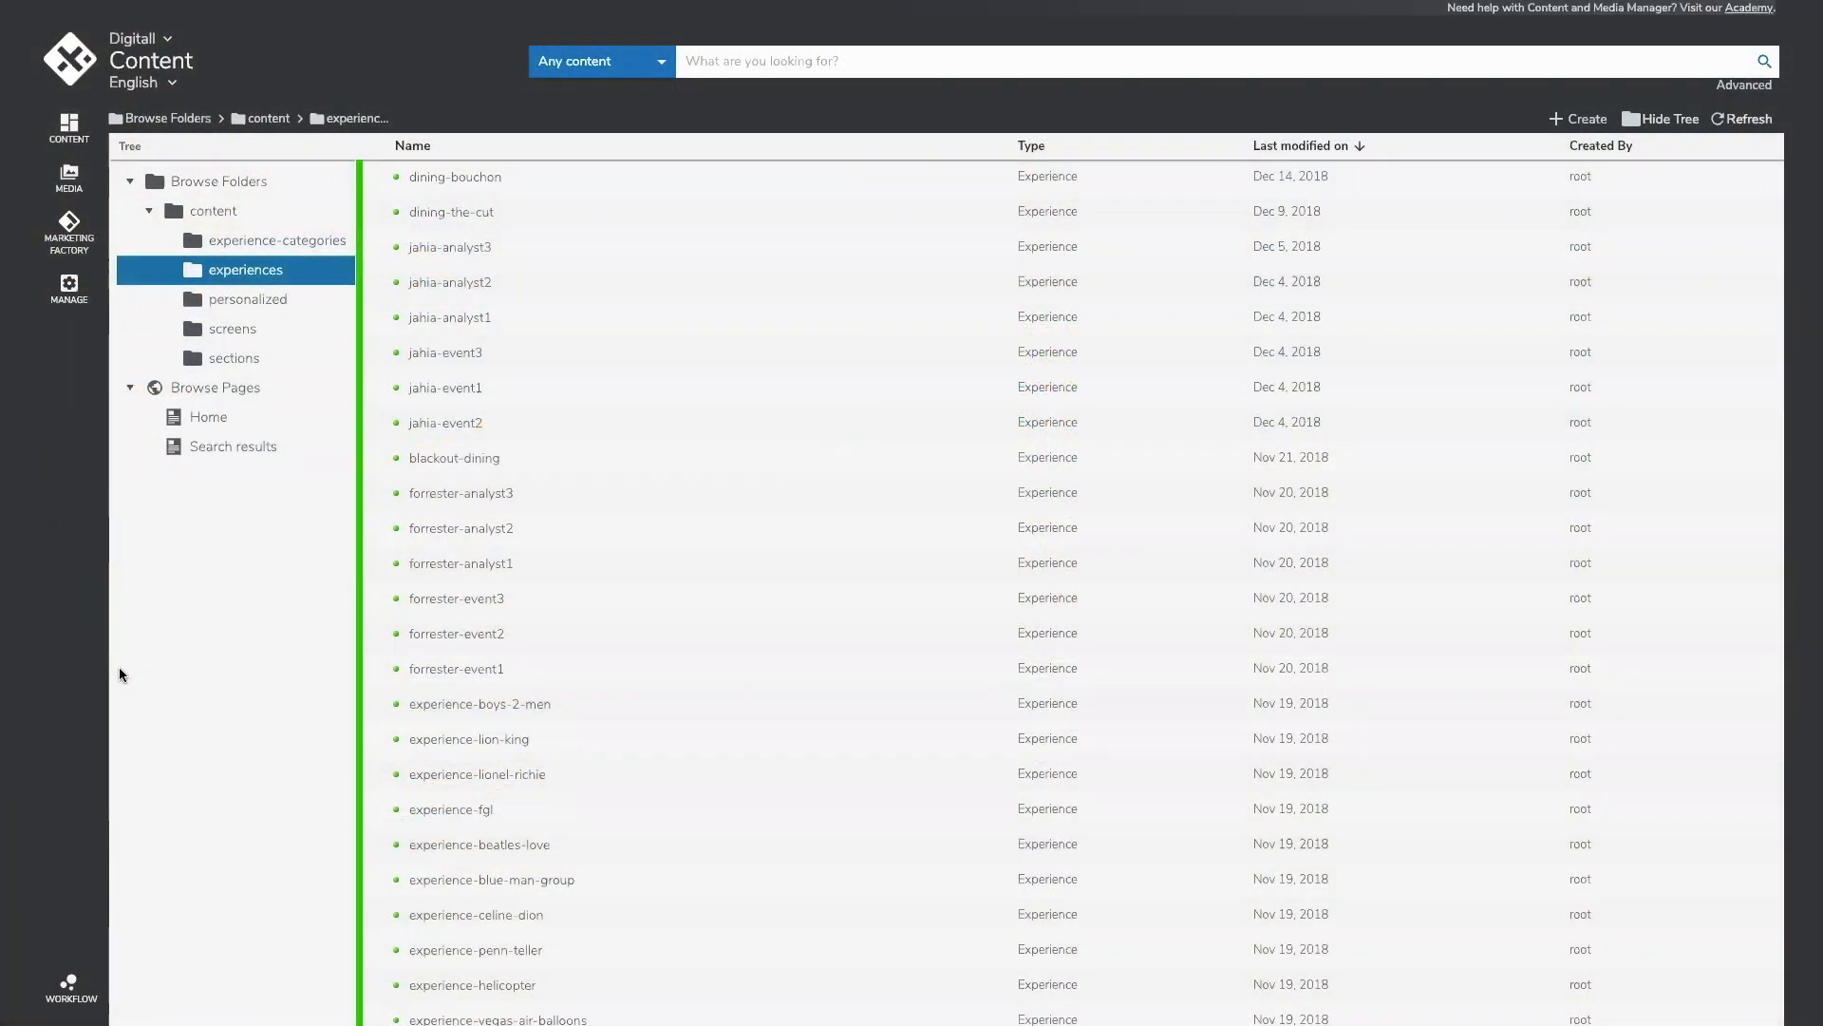
# - View Marketing Factory's personalization tests, dynamic segments and business/family/romantic scoring plans
pyautogui.click(68, 230)
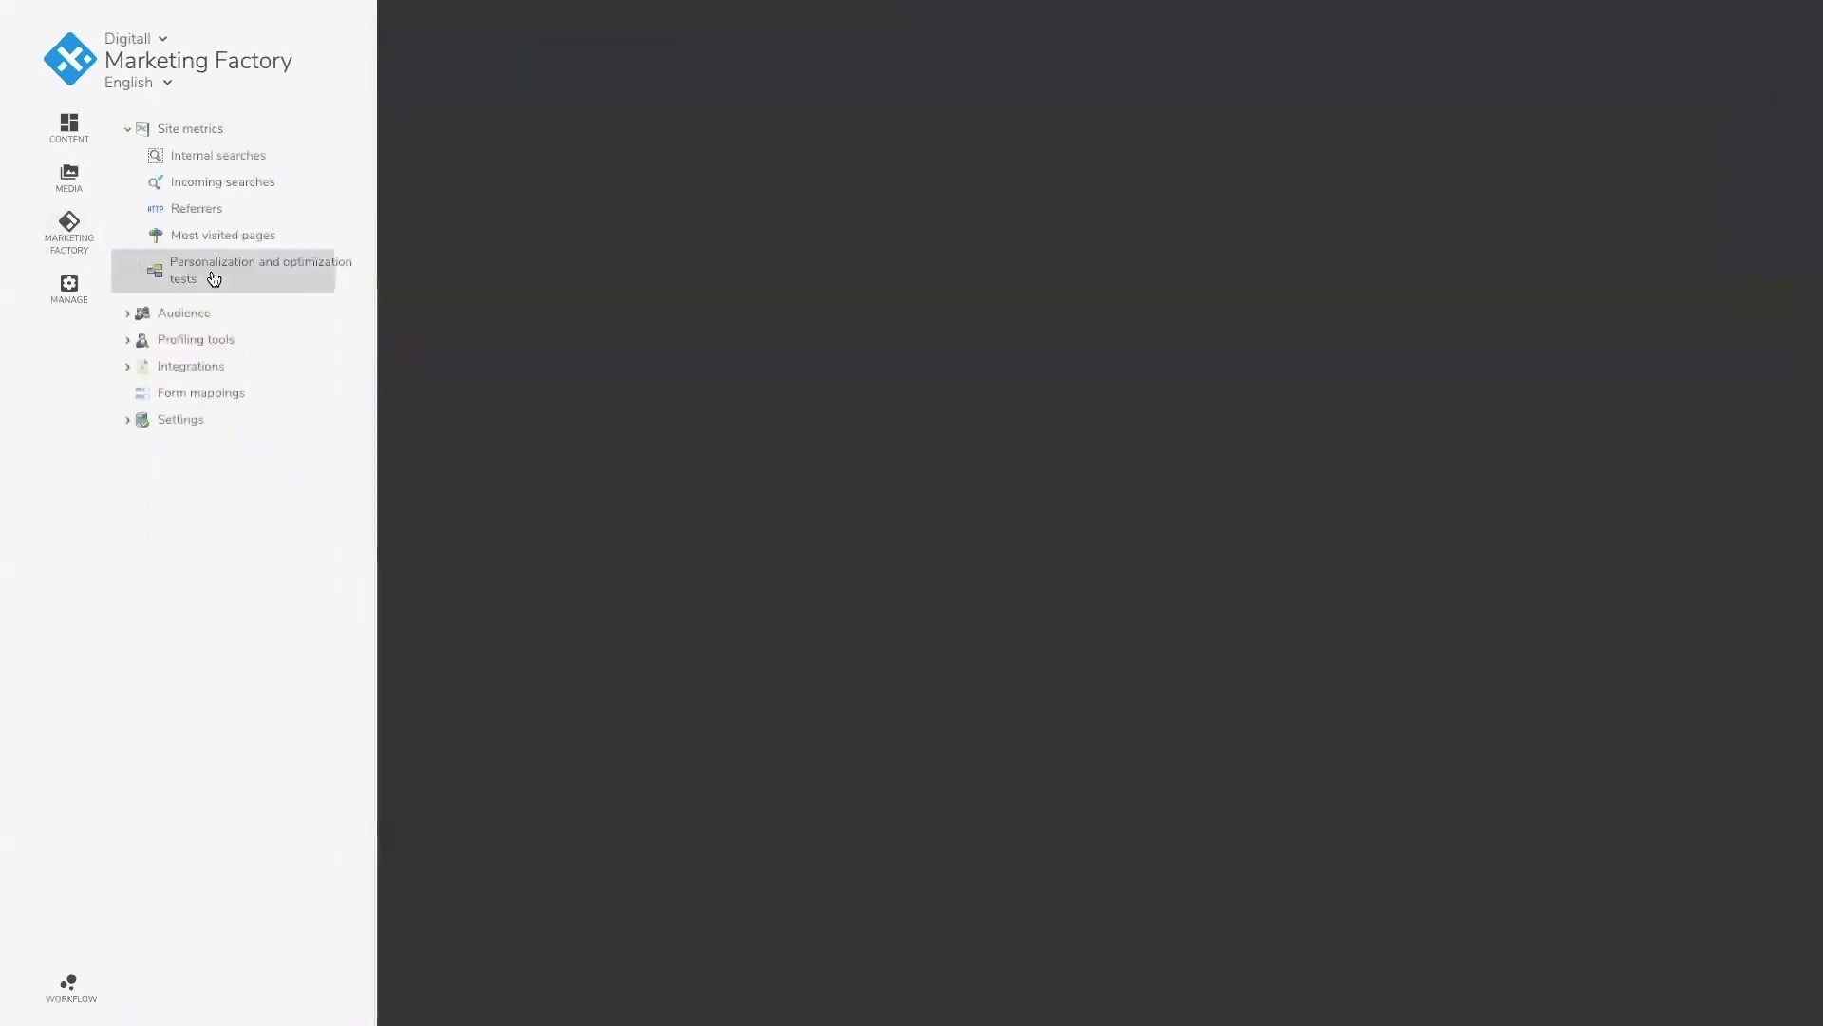
pyautogui.click(260, 270)
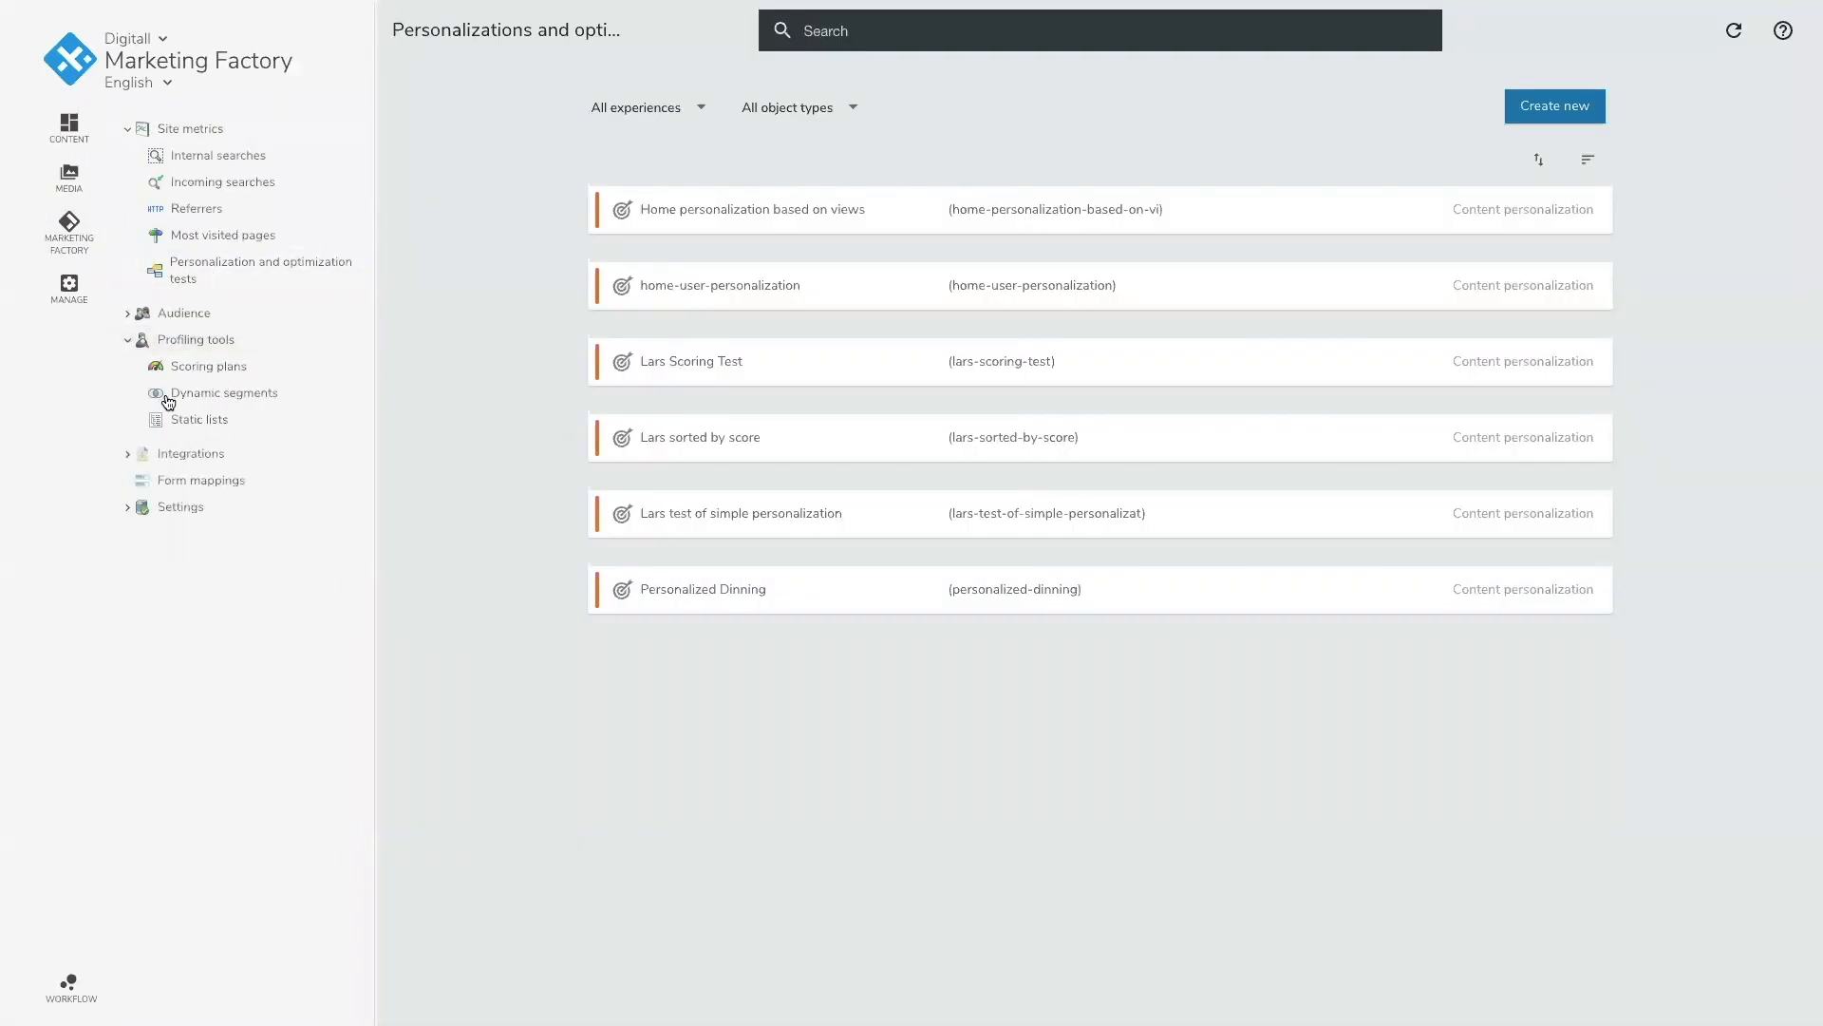
pyautogui.click(225, 391)
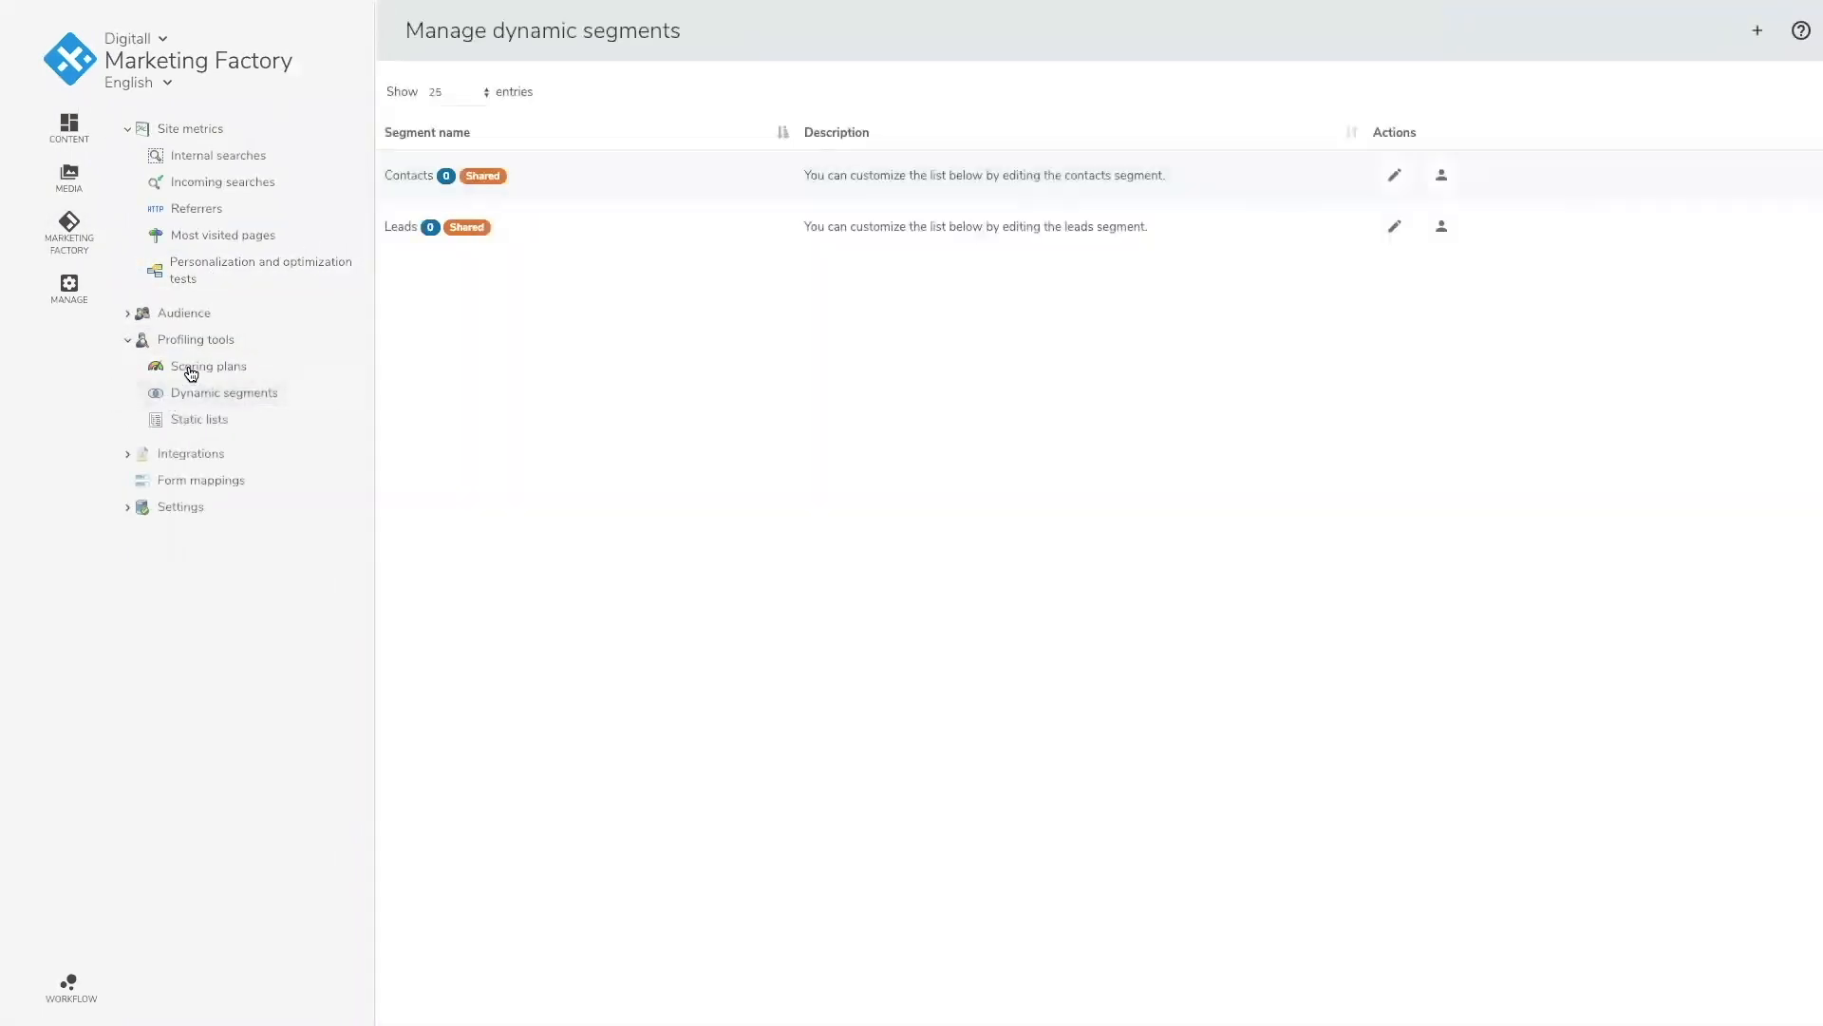
pyautogui.click(209, 364)
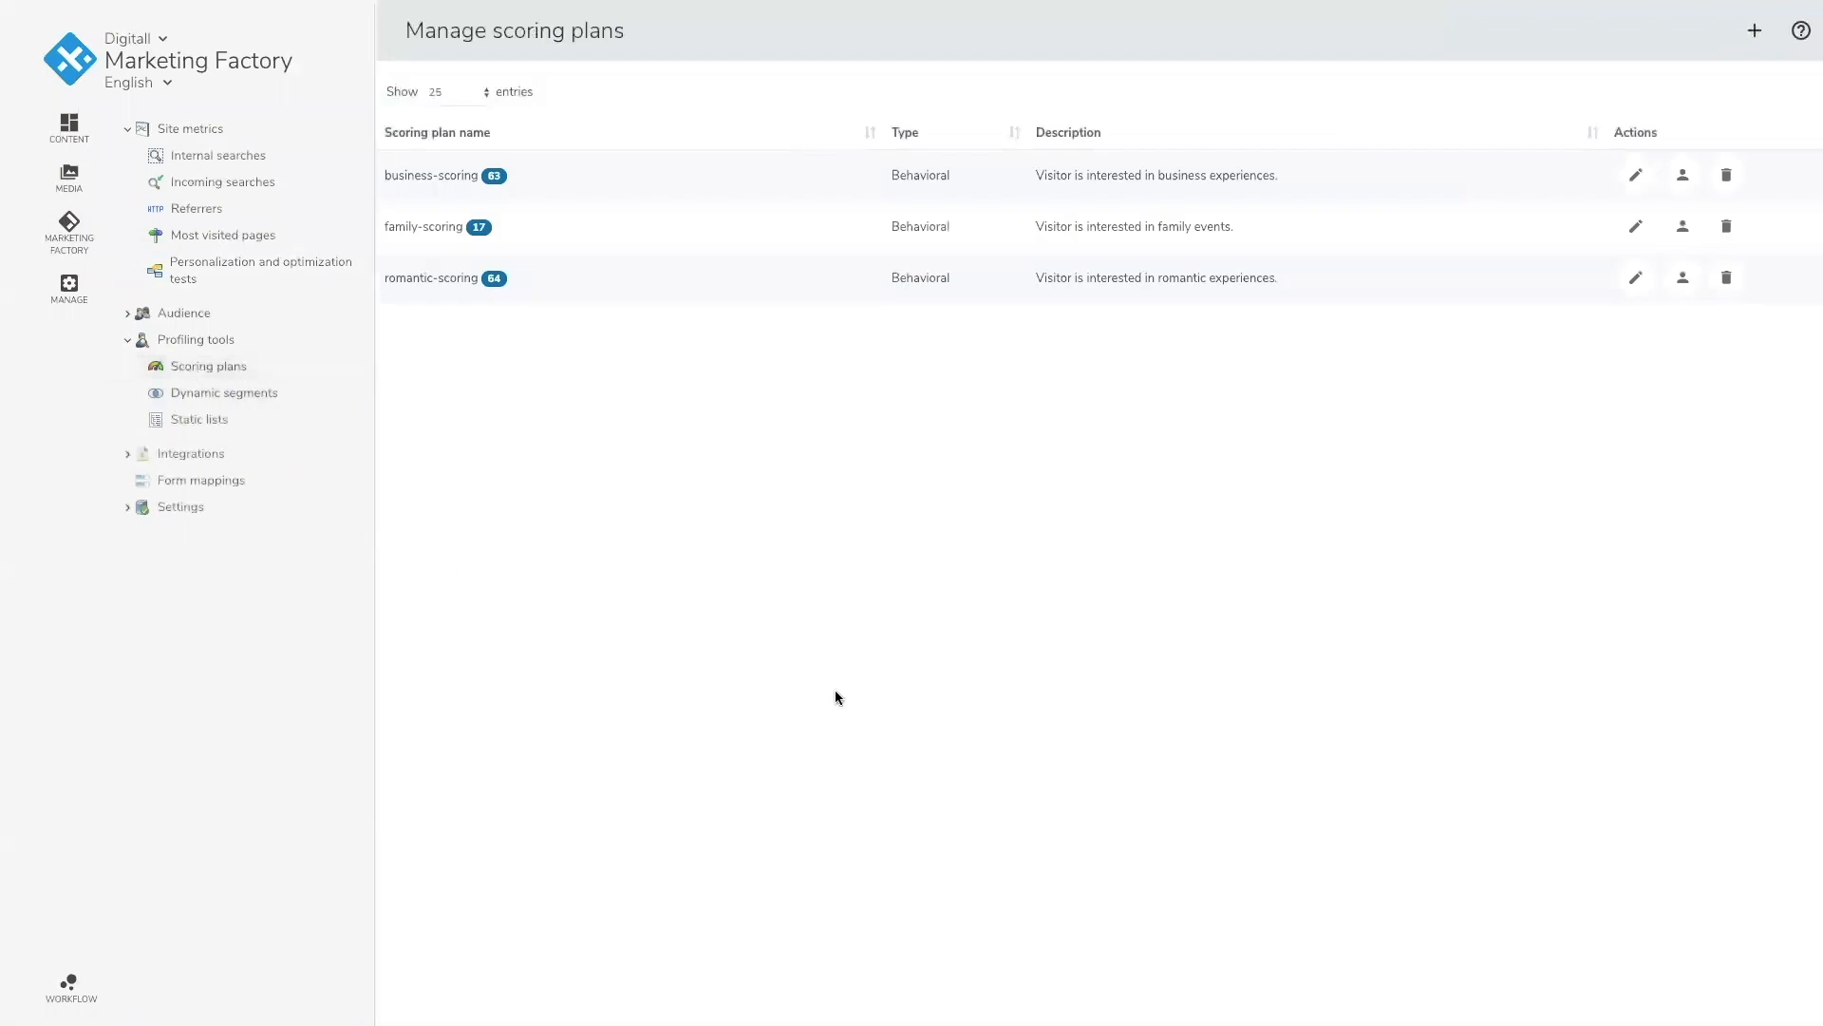